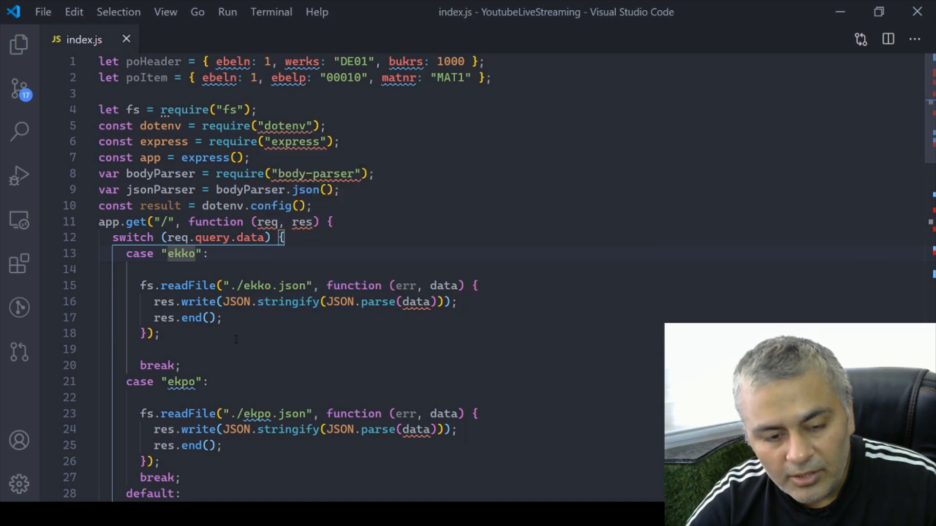
mouse_move(236, 340)
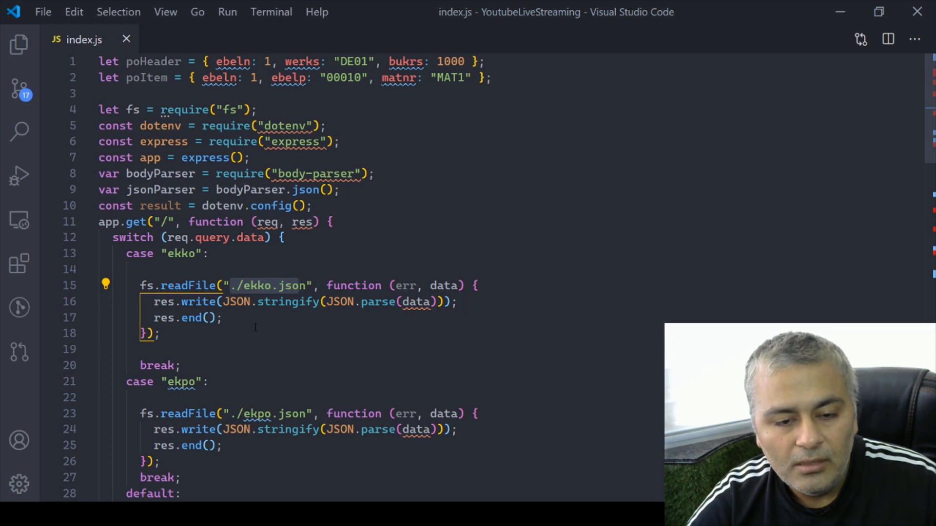
Browse ekko.json and ekpo.json, return to index.js, and close the other open files.
left_click(19, 43)
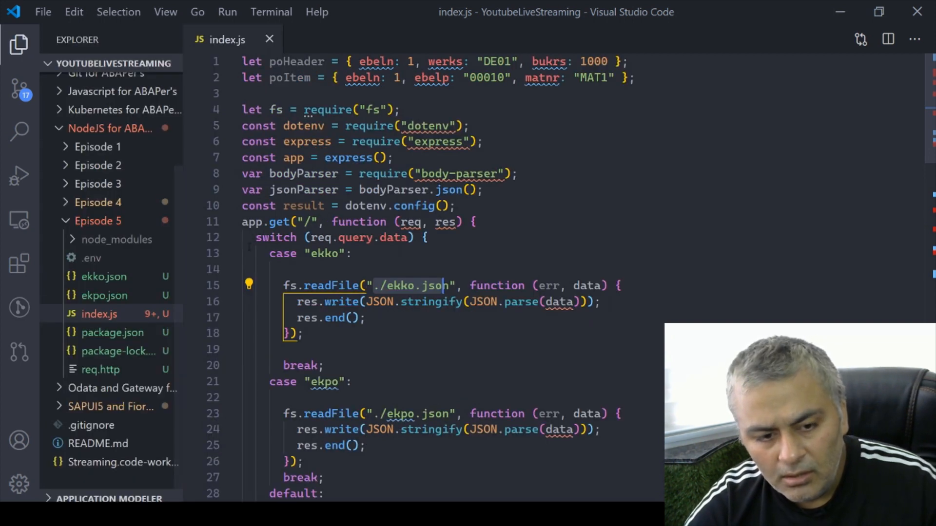
left_click(104, 276)
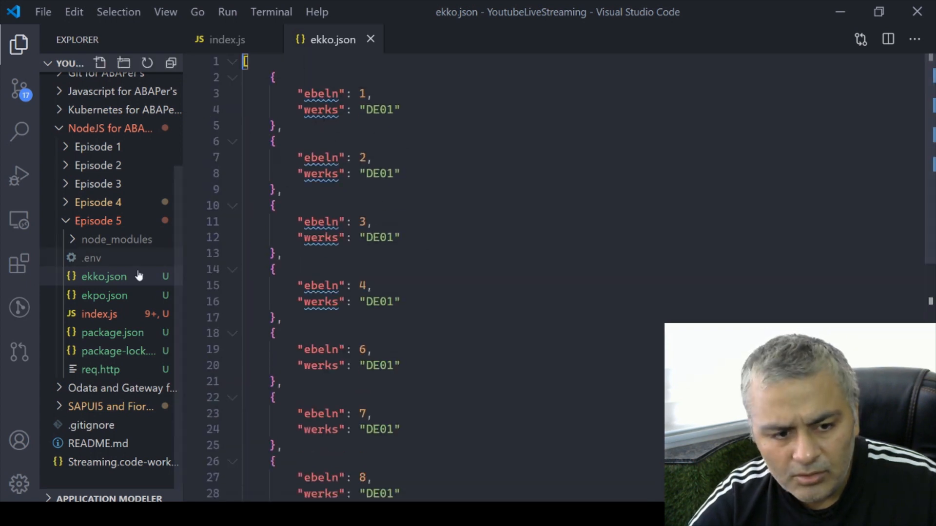
left_click(104, 296)
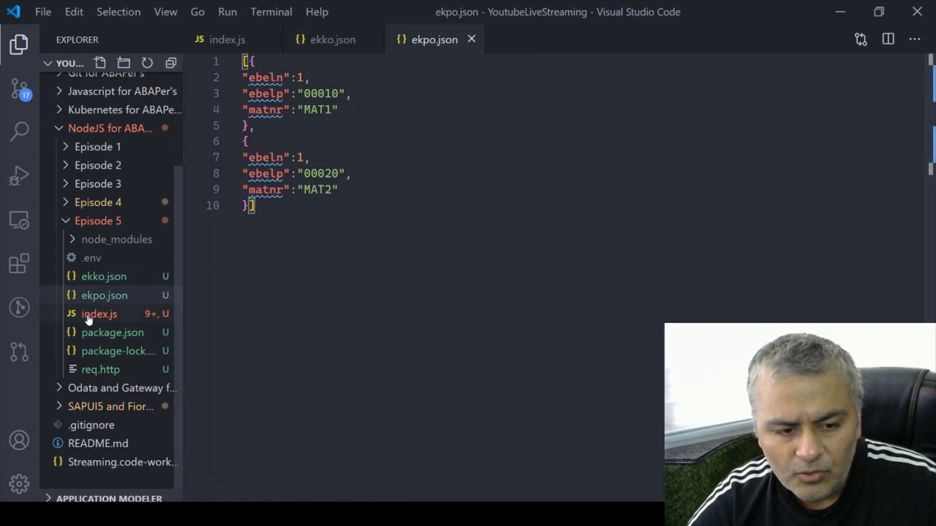
left_click(99, 314)
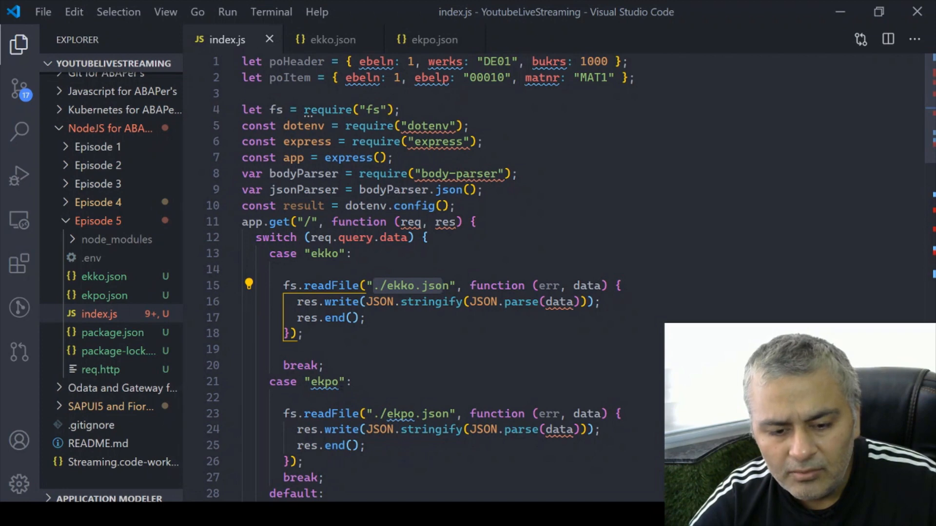
scroll("down", 3)
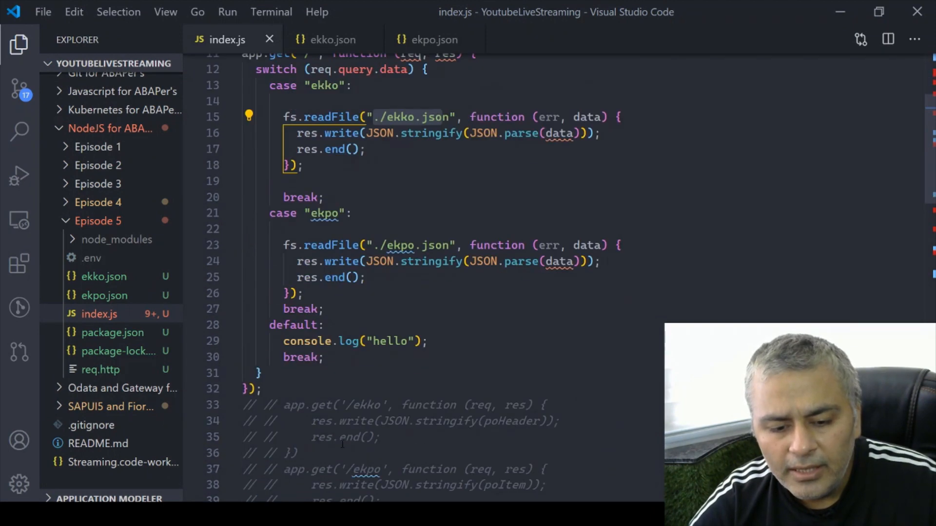
scroll("down", 3)
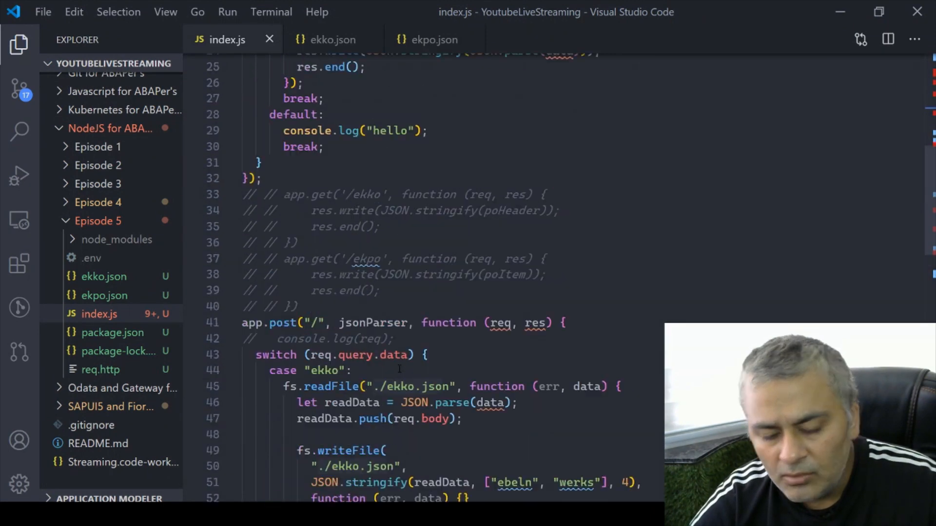
scroll("up", 3)
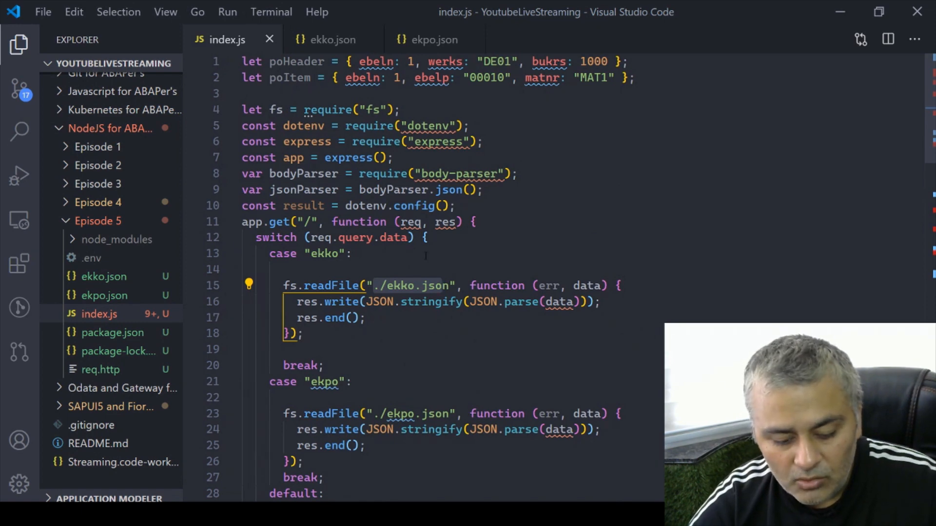
left_click(19, 45)
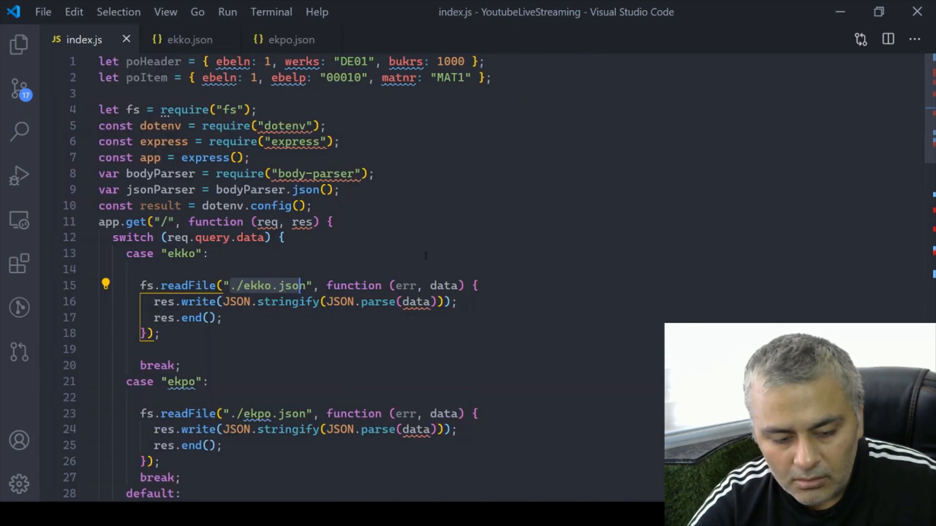
left_click(19, 45)
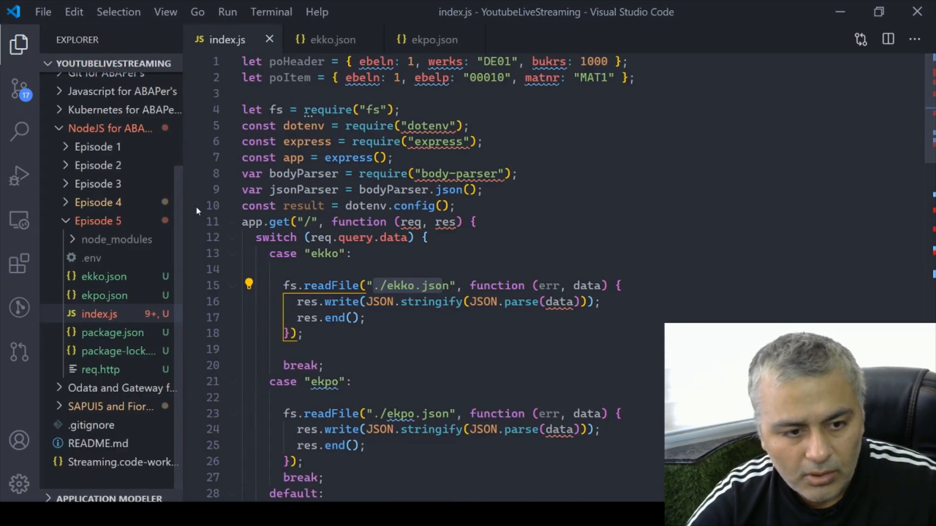
right_click(98, 314)
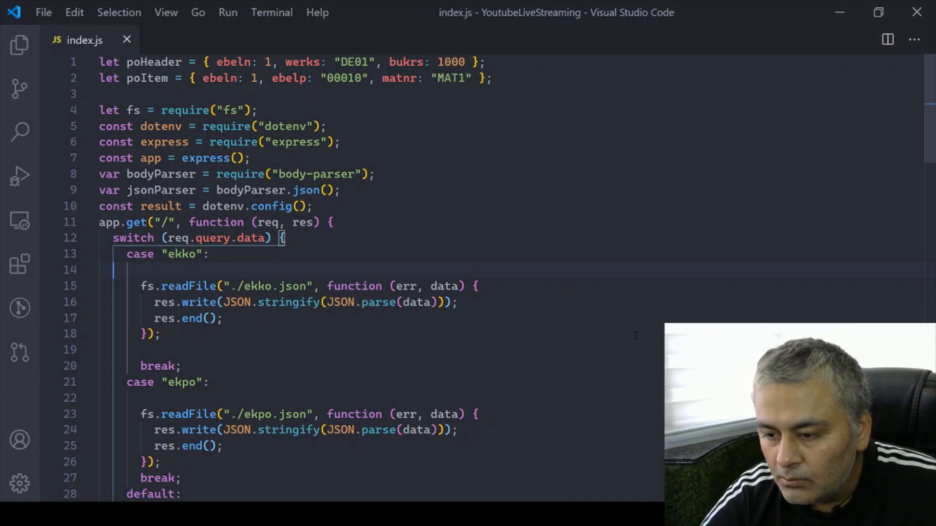
Launch nodemon index.js in a new terminal in the Episode 5 folder.
key("ctrl+`")
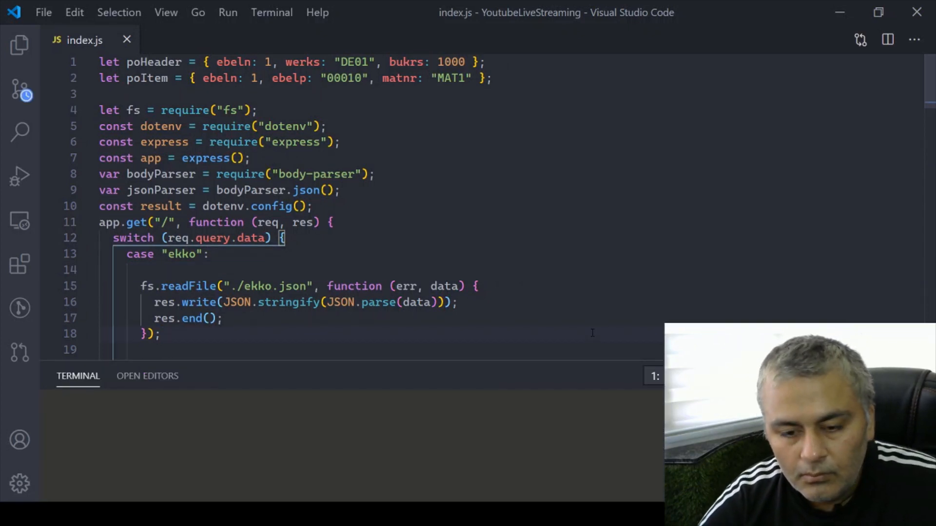
left_click(78, 376)
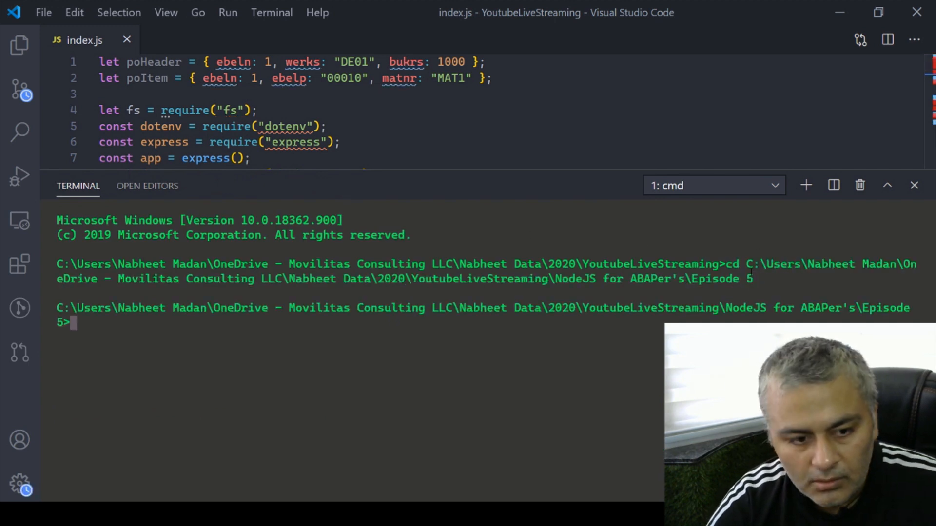
type("nodemon index.jhs")
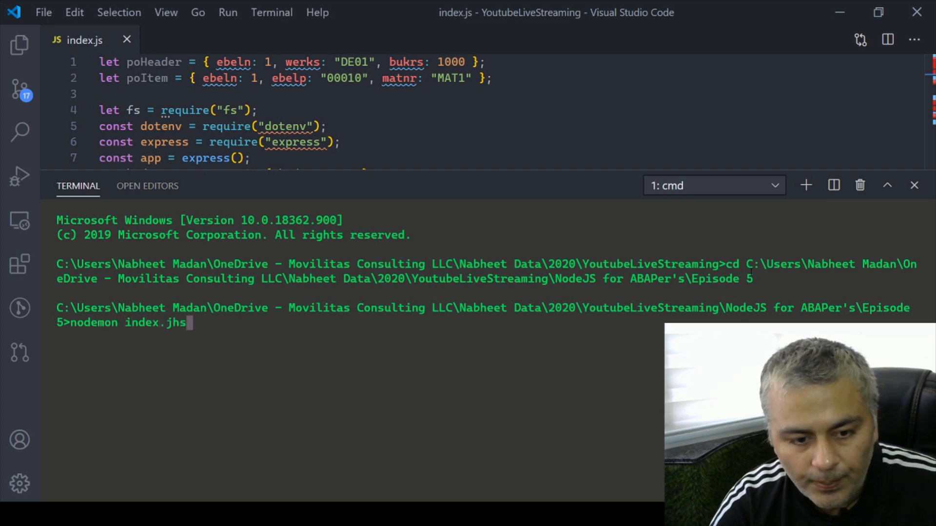
key("Return")
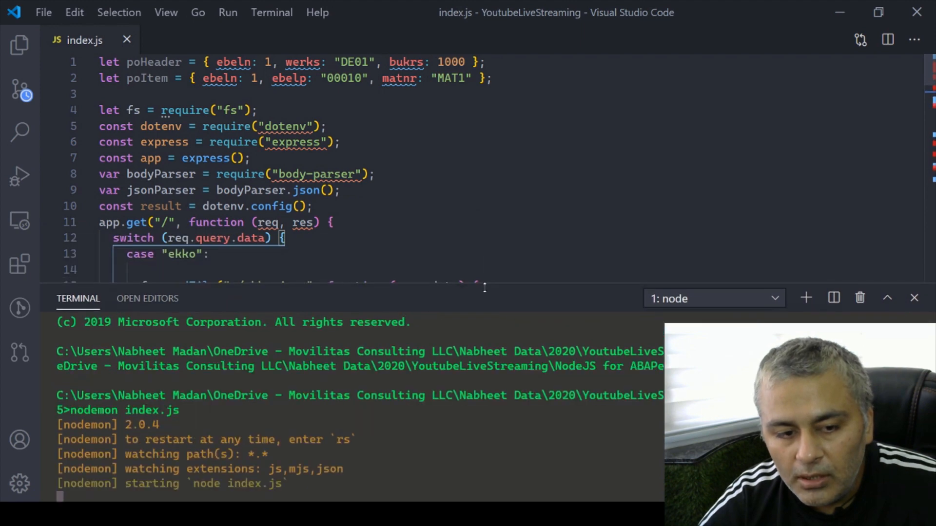
mouse_move(164, 141)
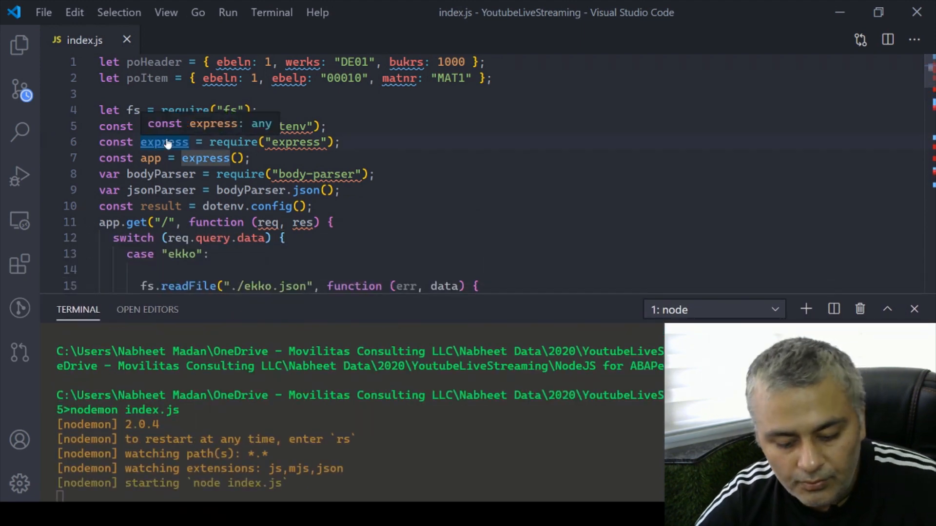
Show req.http beside index.js, send the EKPO request, and close the response.
left_click(20, 45)
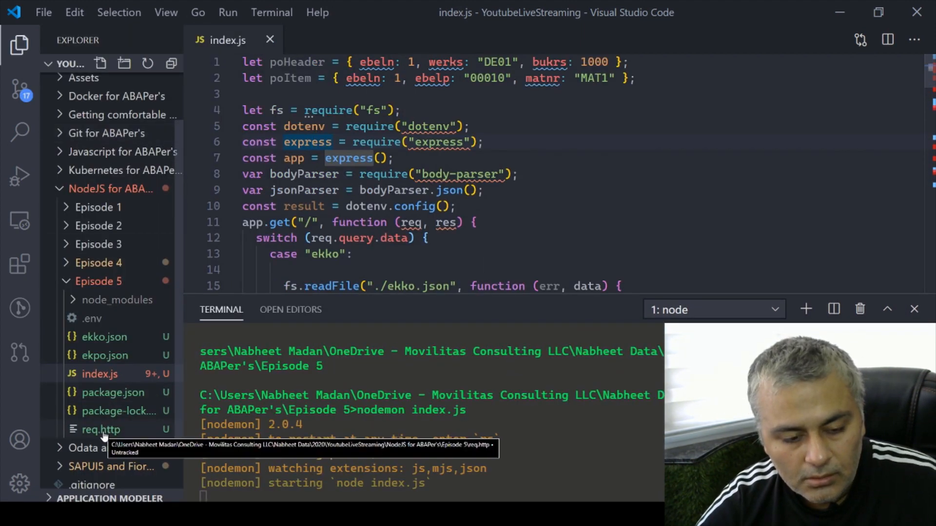
left_click(101, 430)
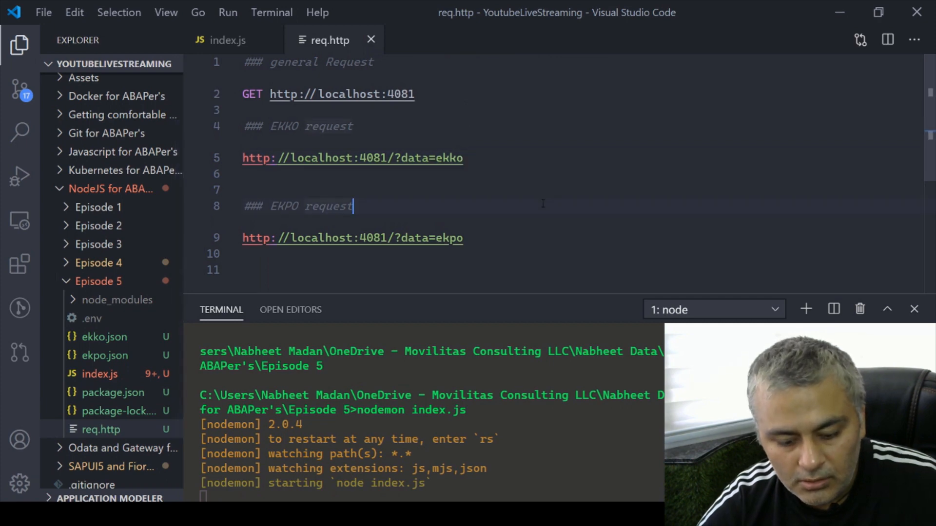
left_click(19, 45)
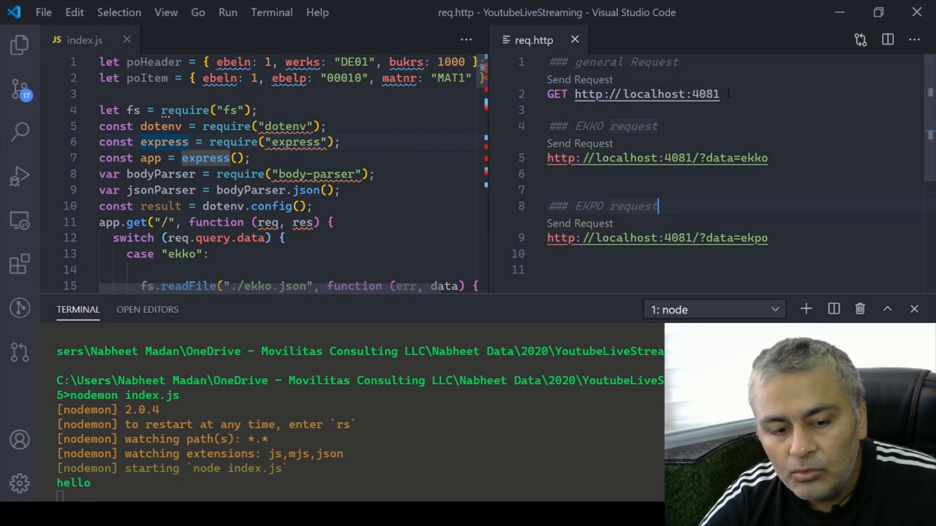
scroll("down", 3)
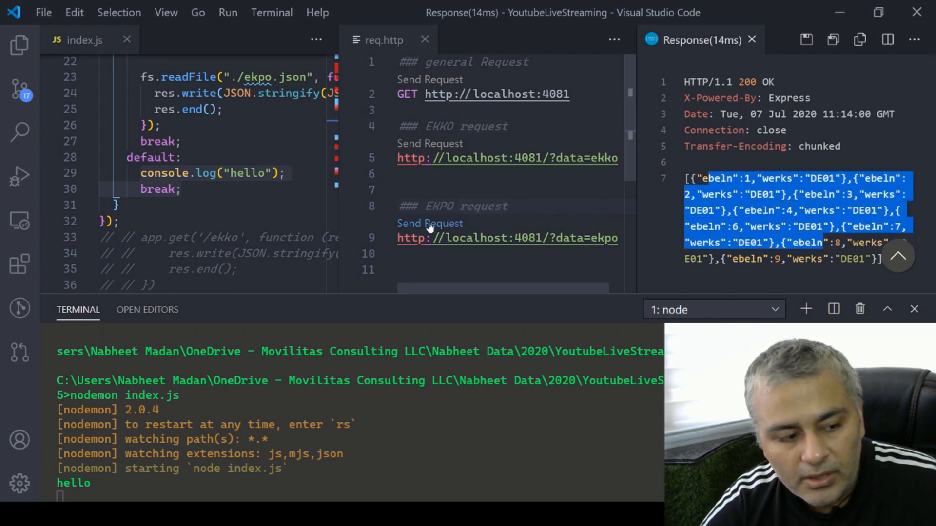
left_click(429, 224)
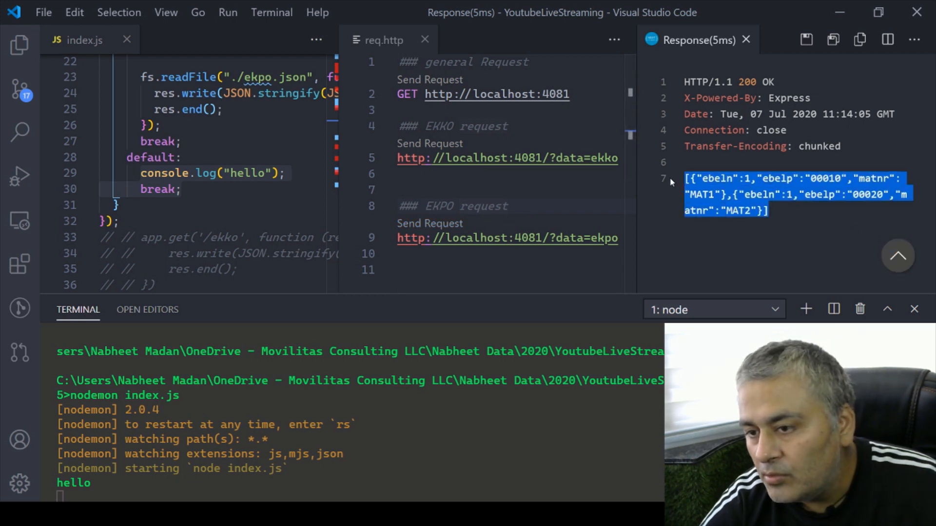
left_click(746, 40)
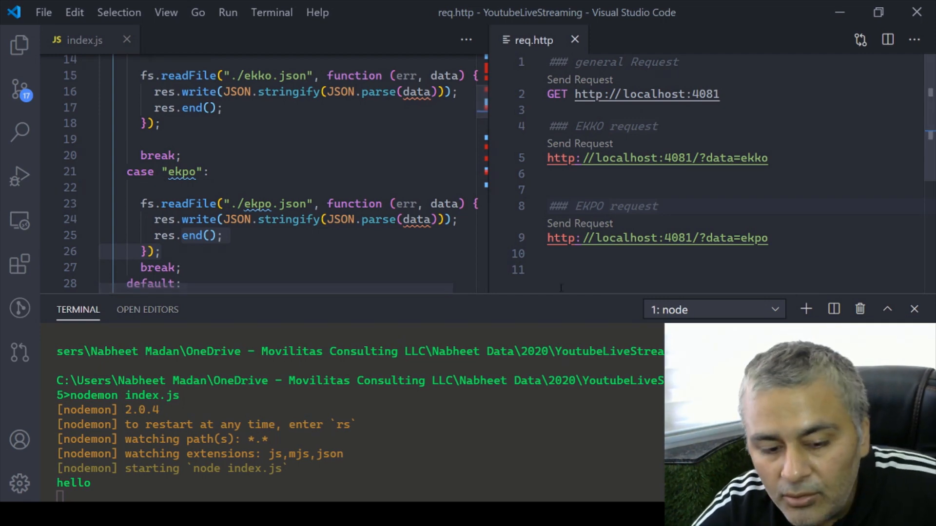
Add let events = require("events") and let eventEmitter = new events() to index.js.
scroll("up", 3)
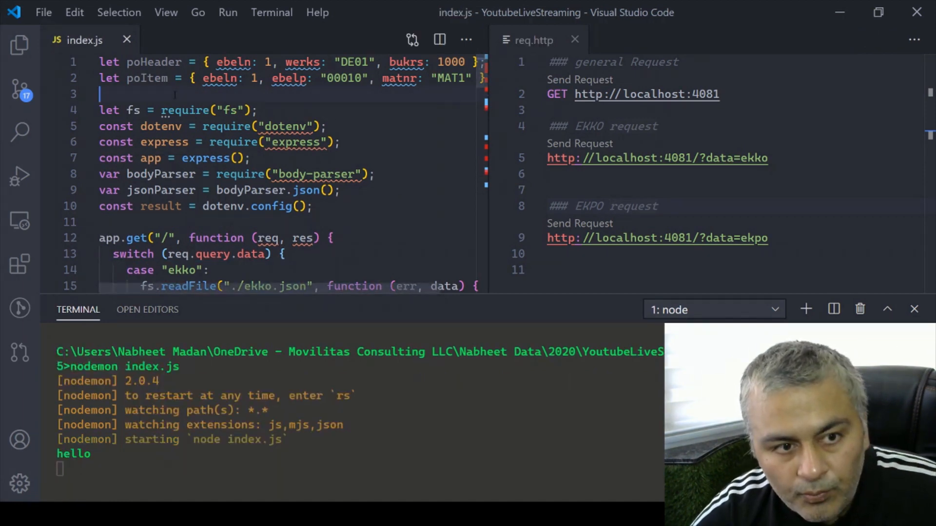
type("let")
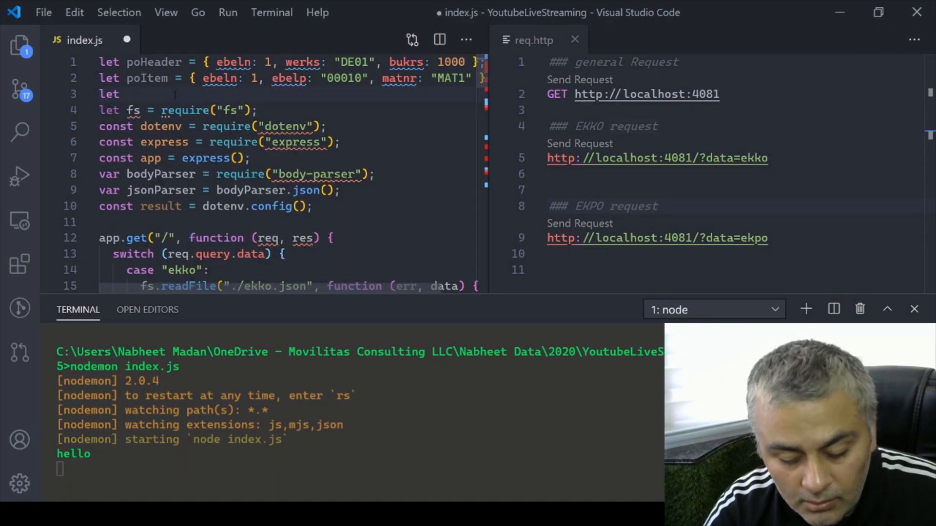
type("events =")
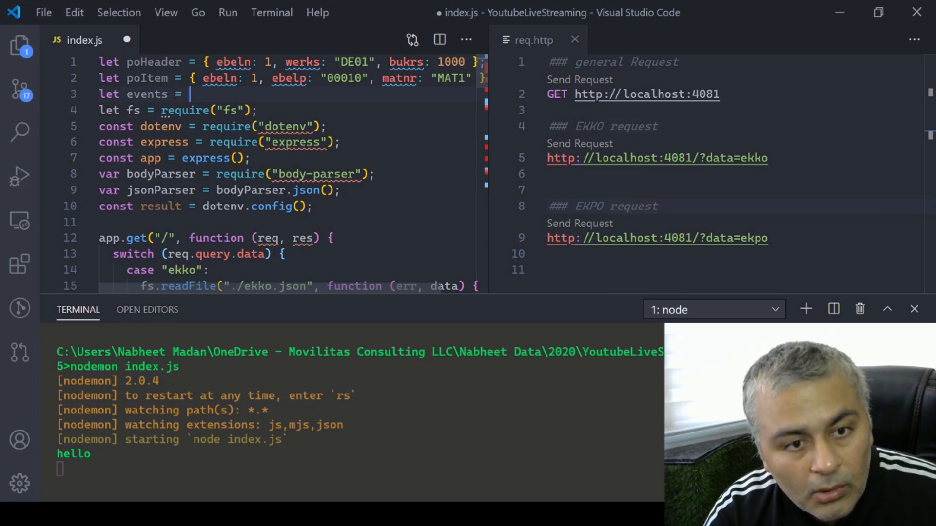
type("require")
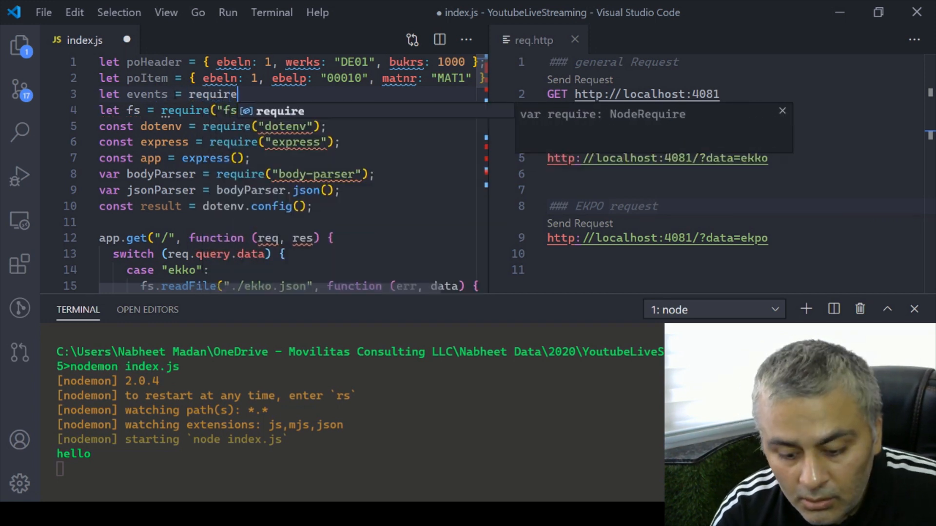
type("()")
left_click(289, 223)
type("let eventEmittewr")
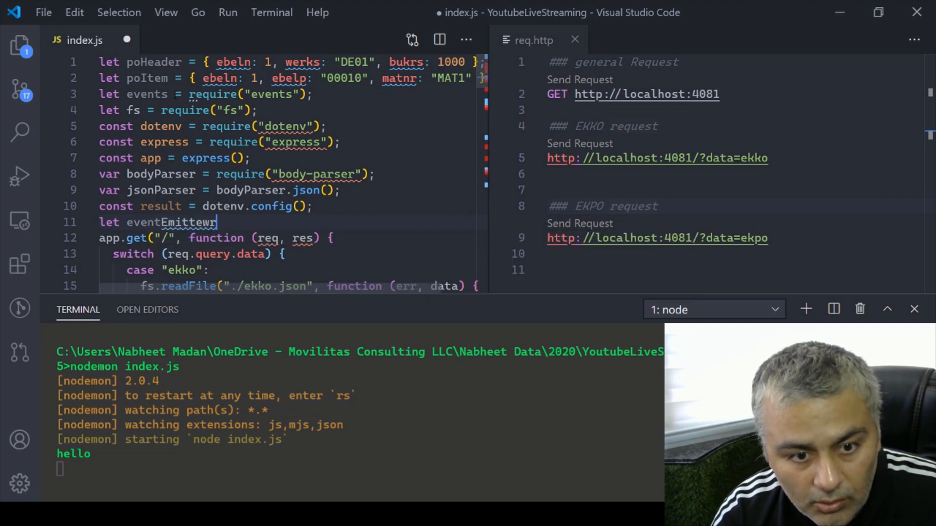
type("= ne")
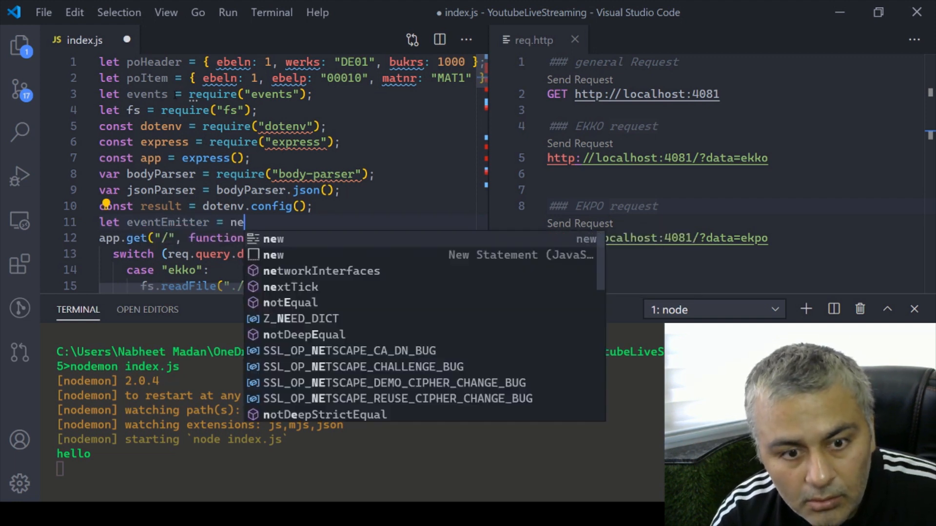
type("events();")
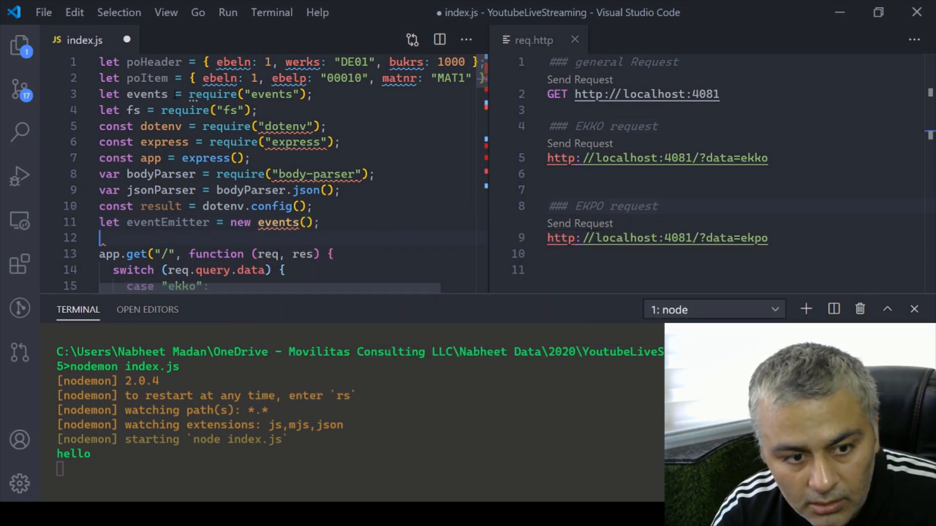
Register an eventEmitter.on('POData') listener that logs "Event Received".
type("eventEmitter")
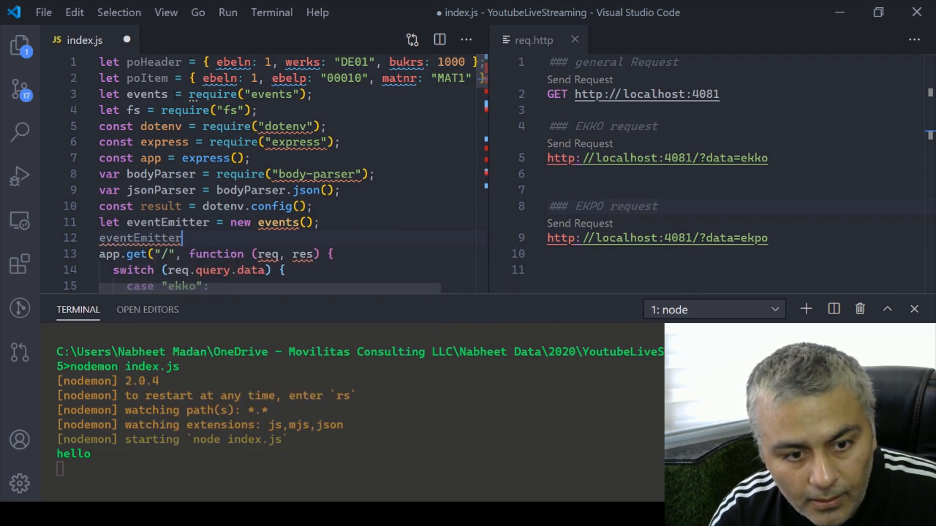
type(".on('")
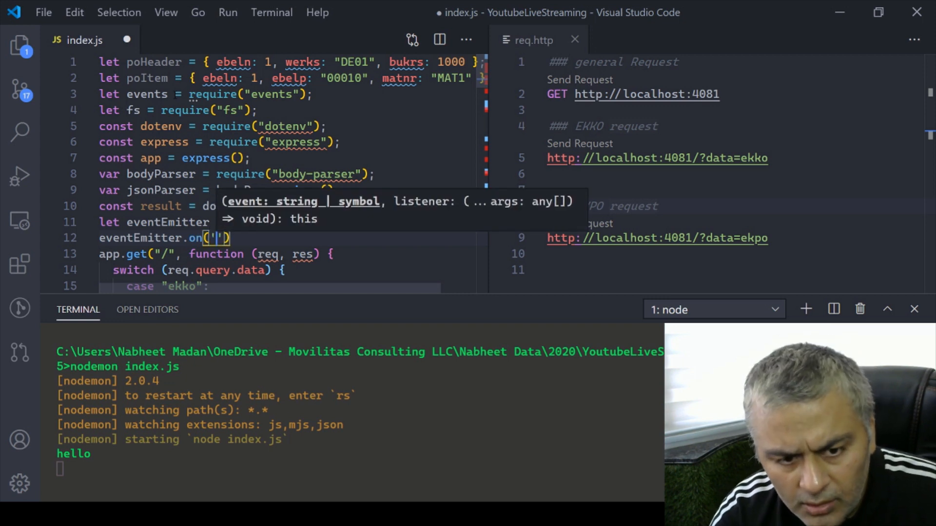
type("PO")
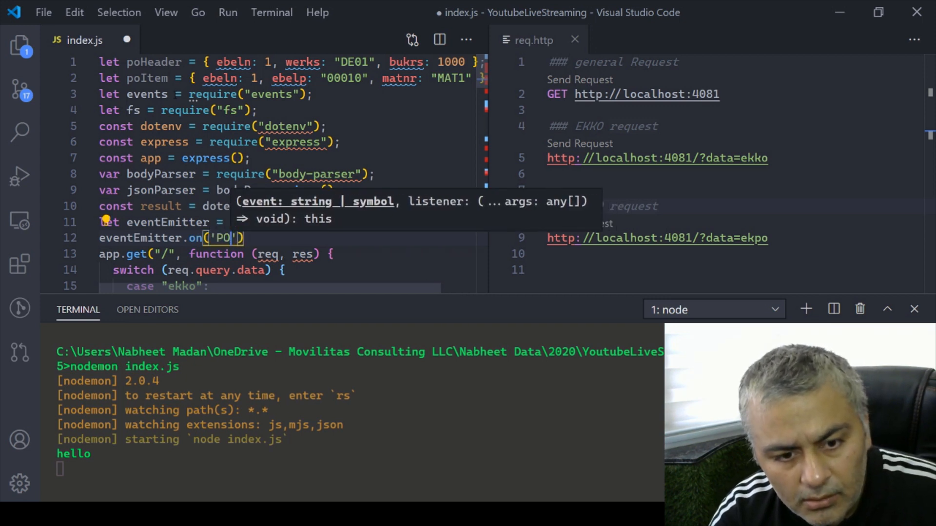
type("Data")
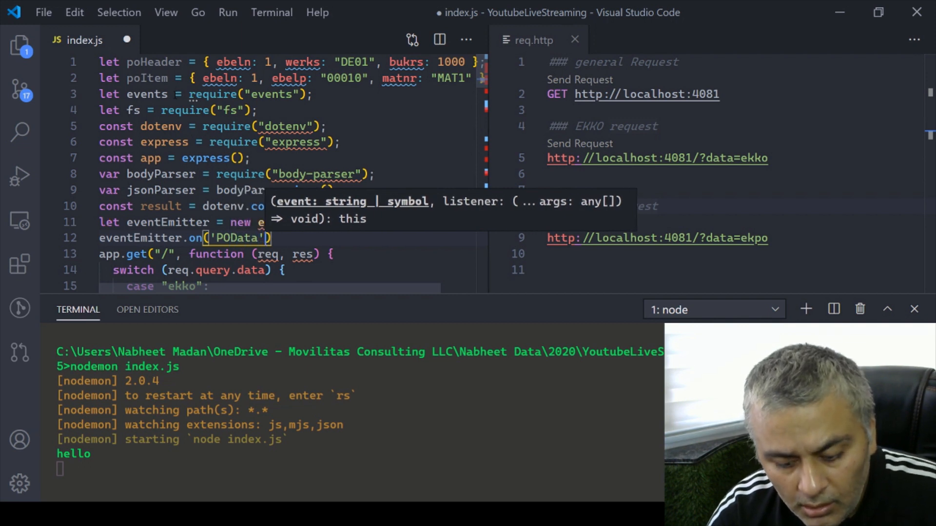
type(",()")
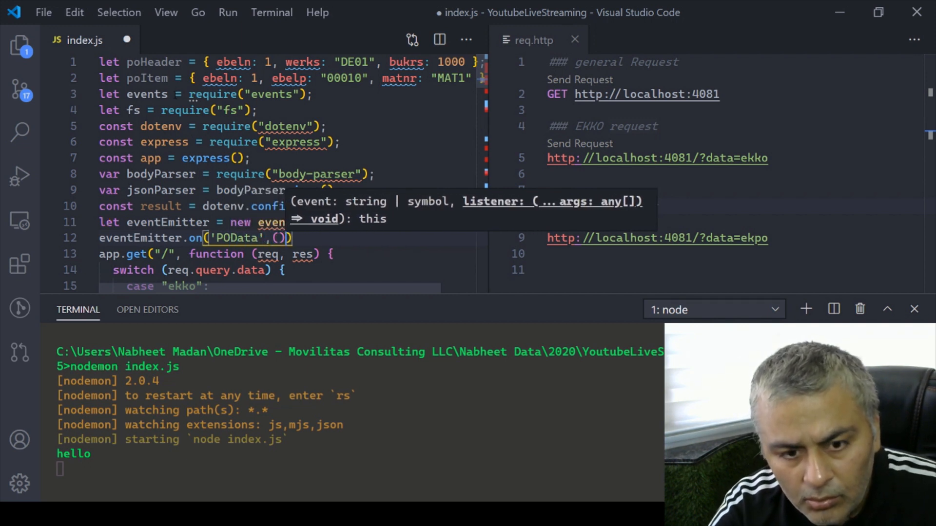
type("=>")
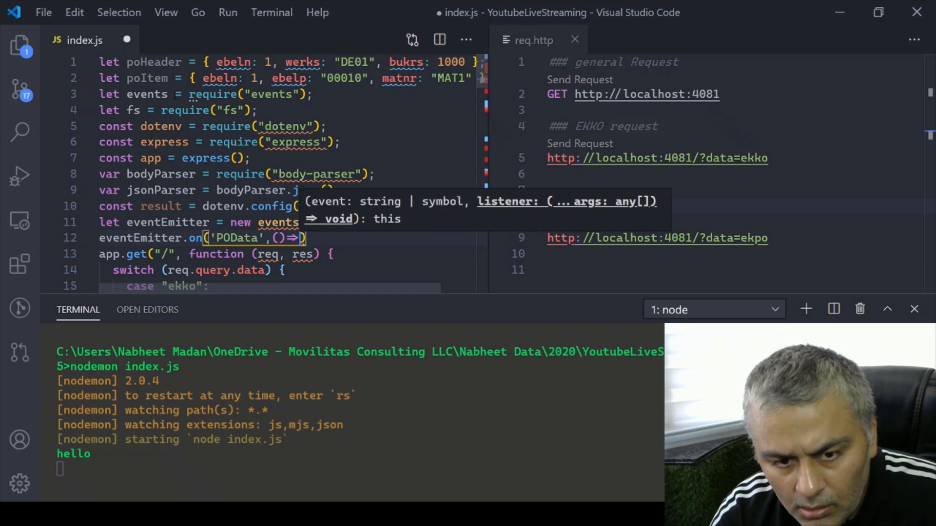
type("console.log(\"Event")
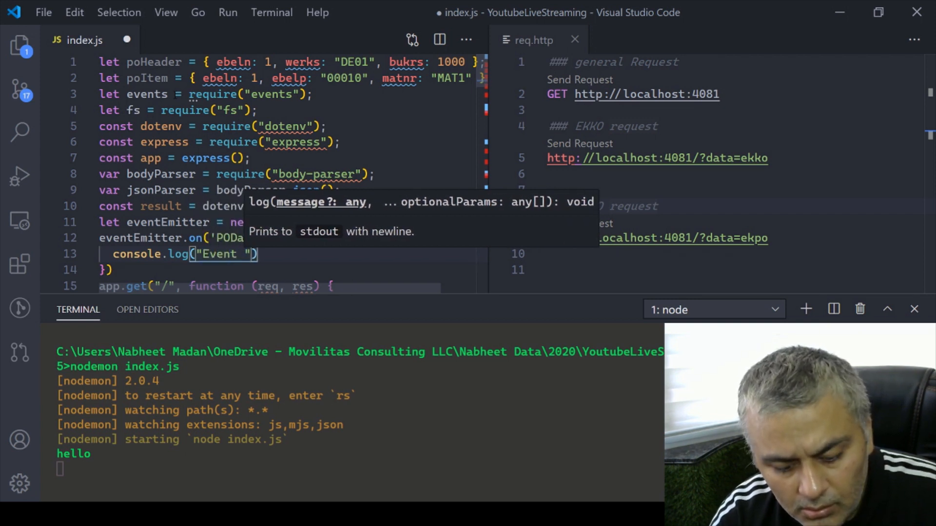
type("Received")
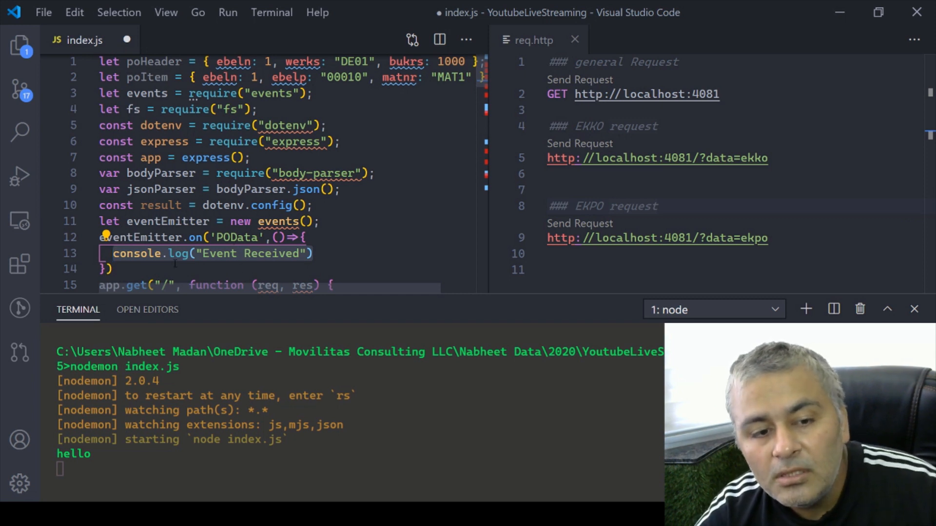
Add eventEmitter.emit('POData') under the ekko case and save so nodemon restarts.
scroll("down", 3)
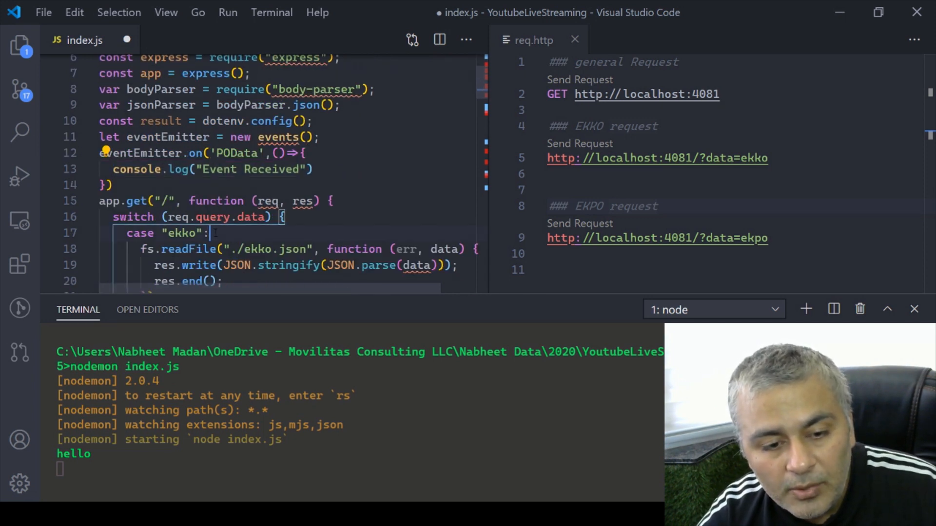
type("e")
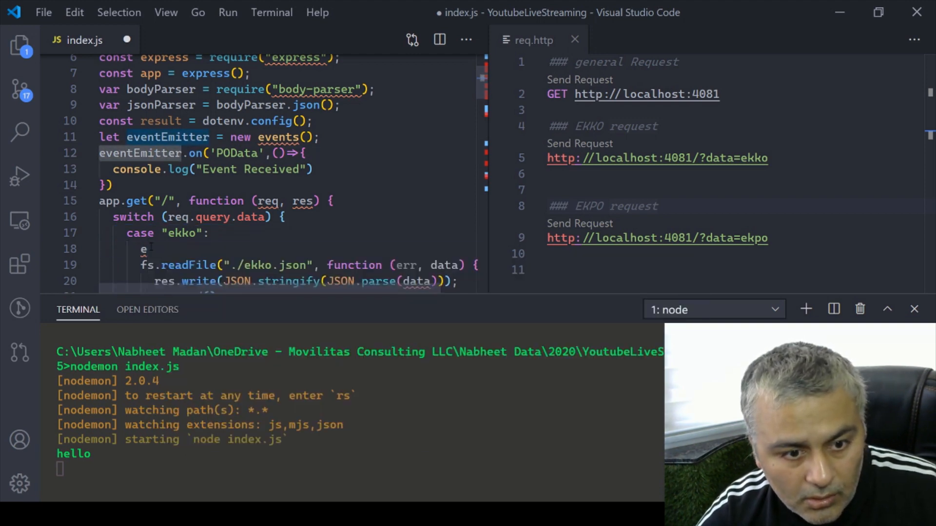
type("eventEmitter.e")
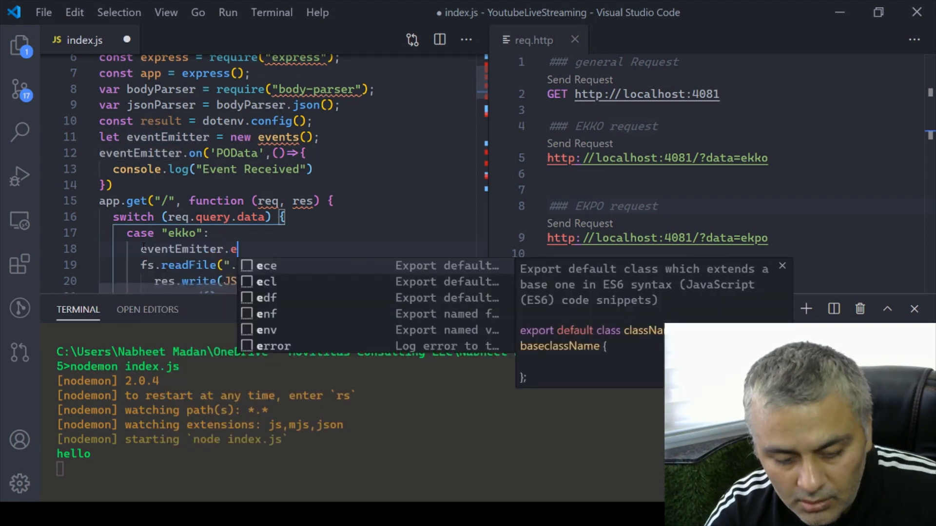
type("mit()")
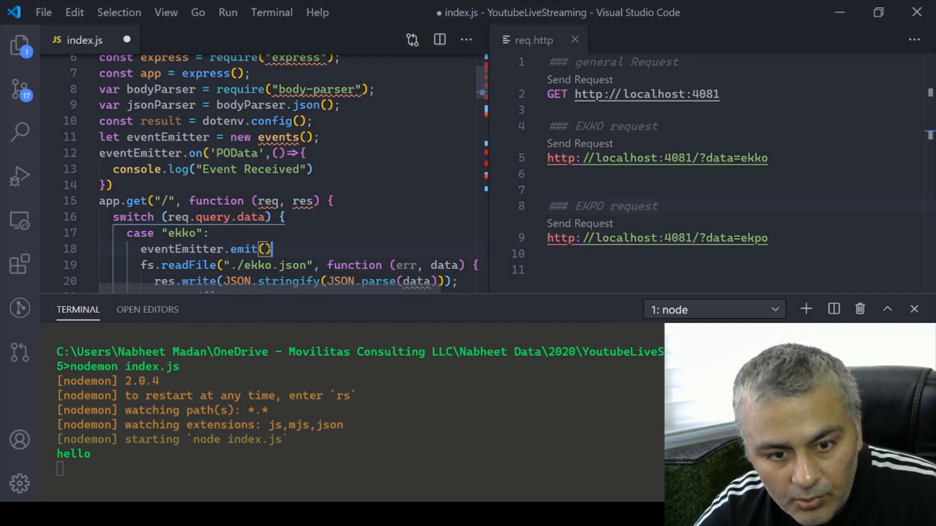
type("'POData'")
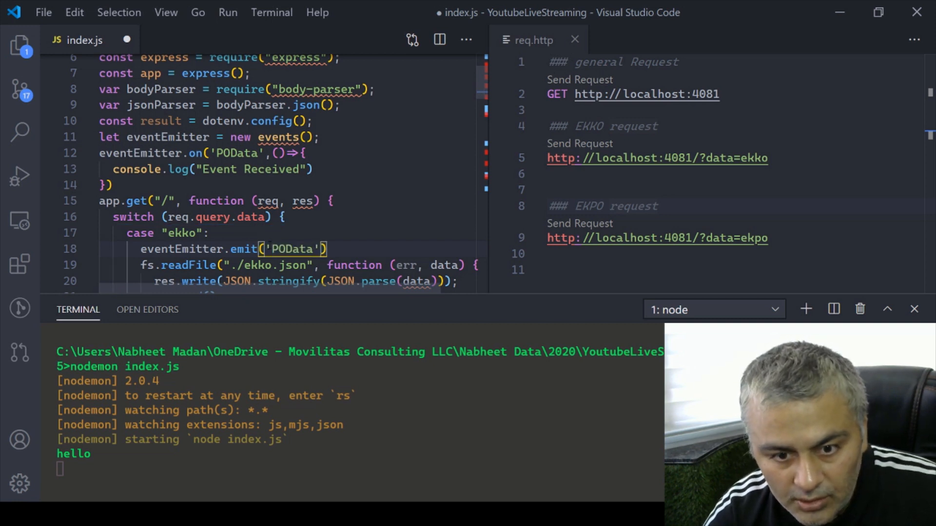
key("ctrl+s")
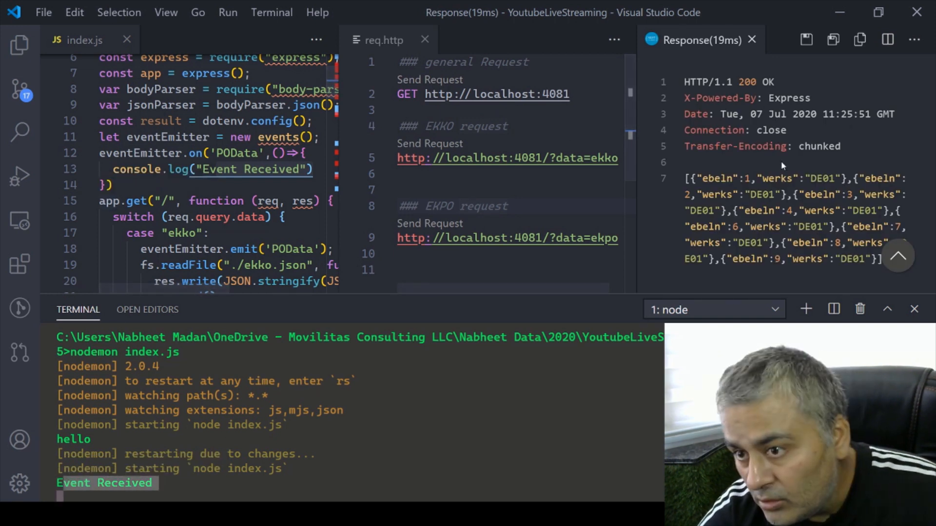
Select and copy the existing POData listener block.
left_click(80, 40)
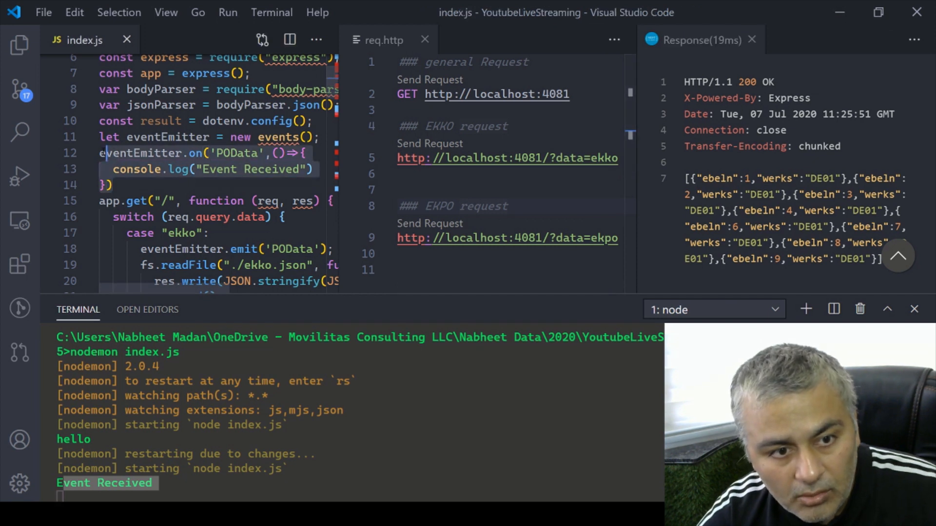
key("Enter")
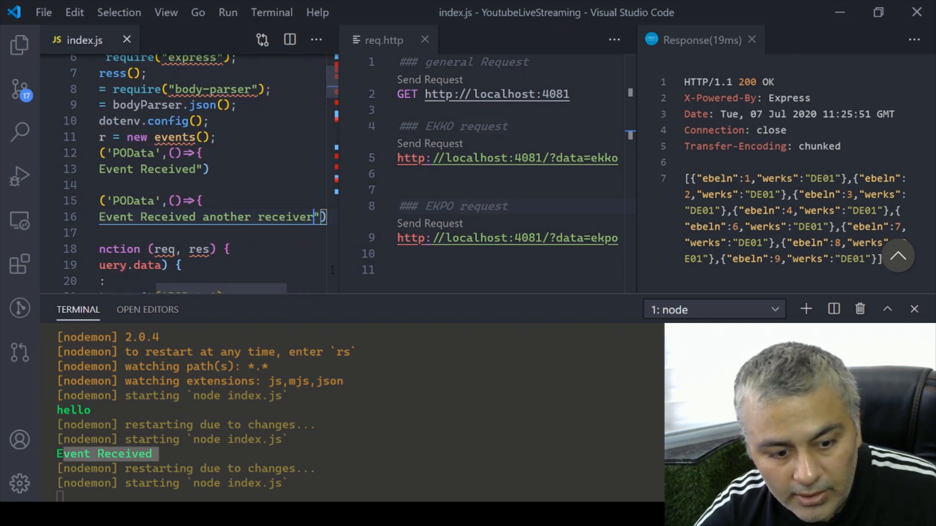
mouse_move(406, 147)
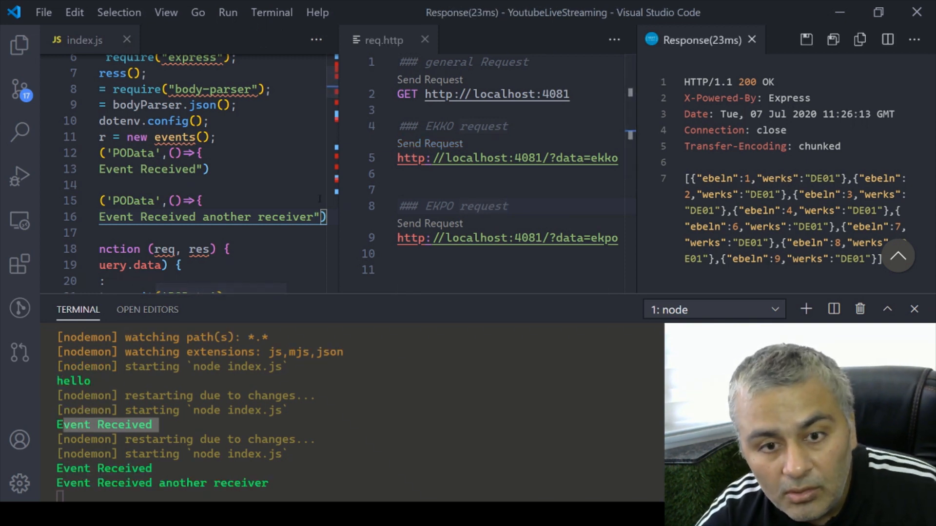
Close the request response and scroll through index.js to review the listeners.
left_click(751, 40)
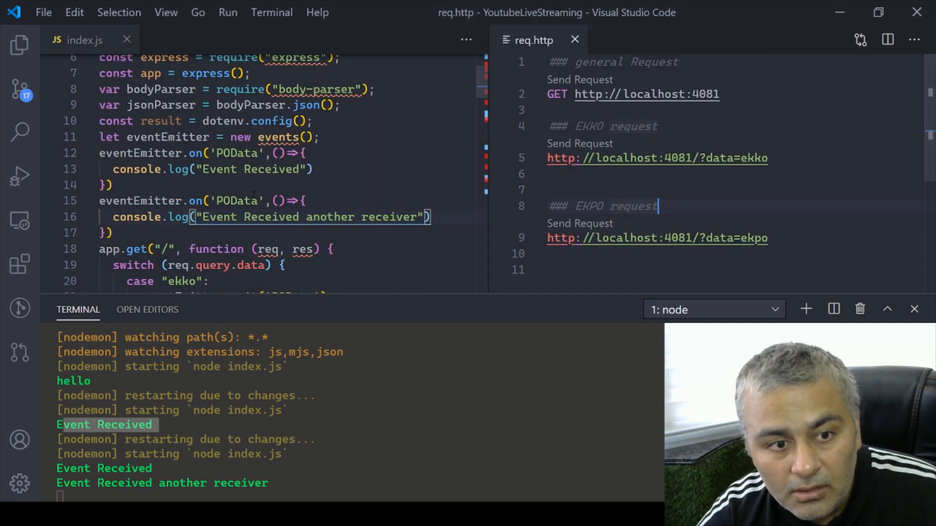
scroll("down", 3)
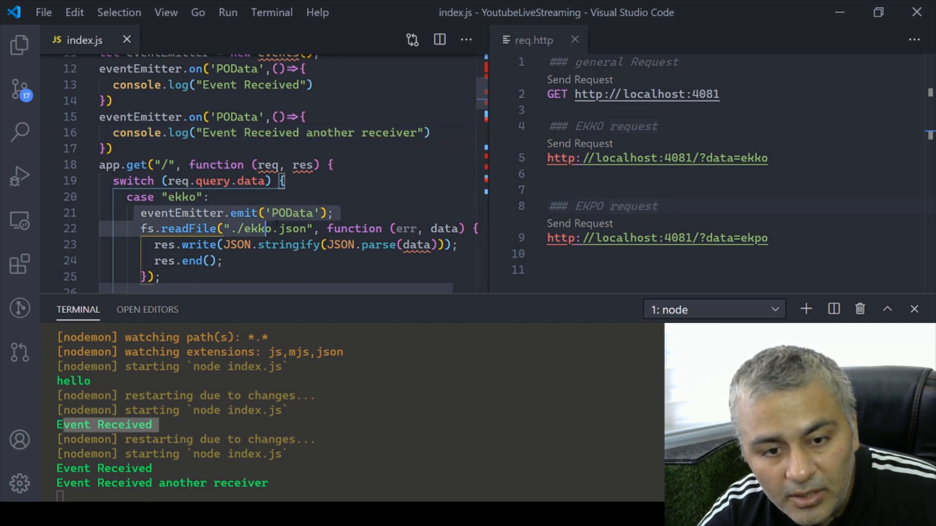
scroll("up", 3)
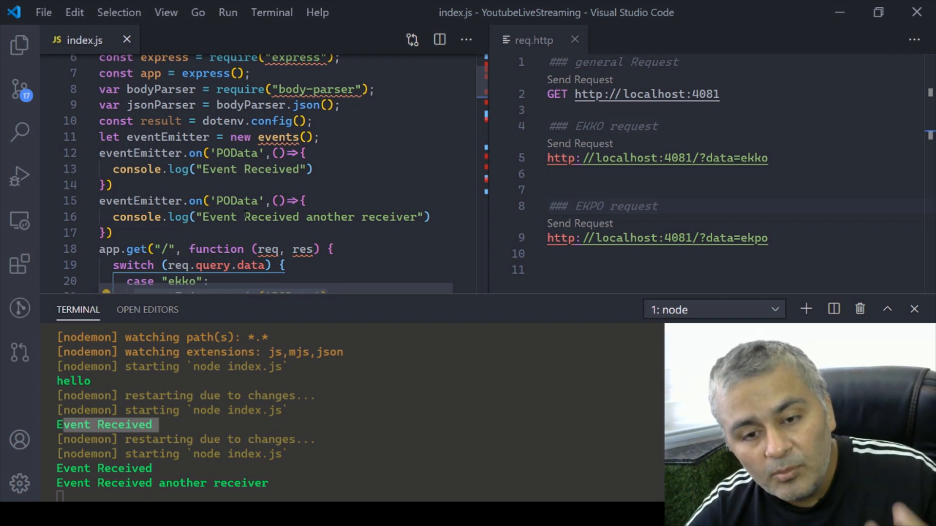
scroll("down", 3)
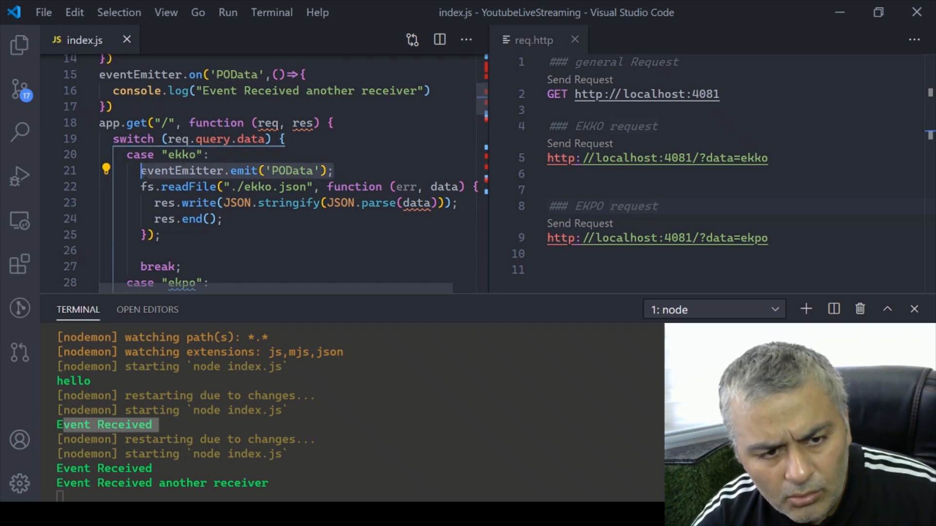
Emit 'POData' in the ekpo case, send the EKPO and EKKO requests, and close the response.
scroll("down", 3)
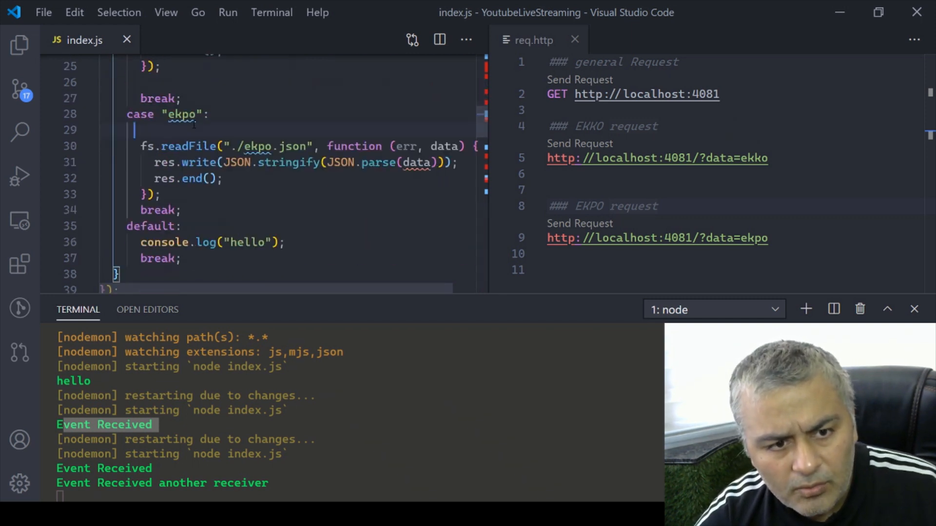
type("eventEmitter.emit('POData');")
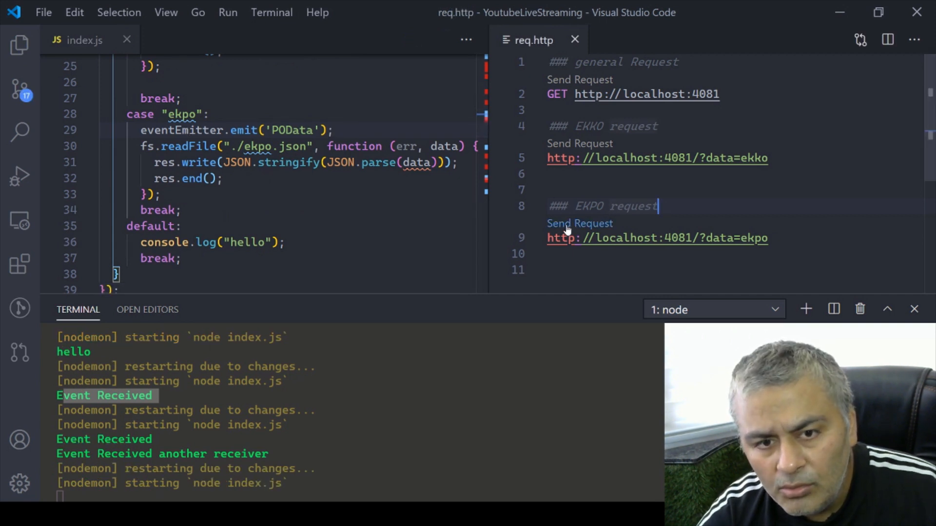
left_click(579, 223)
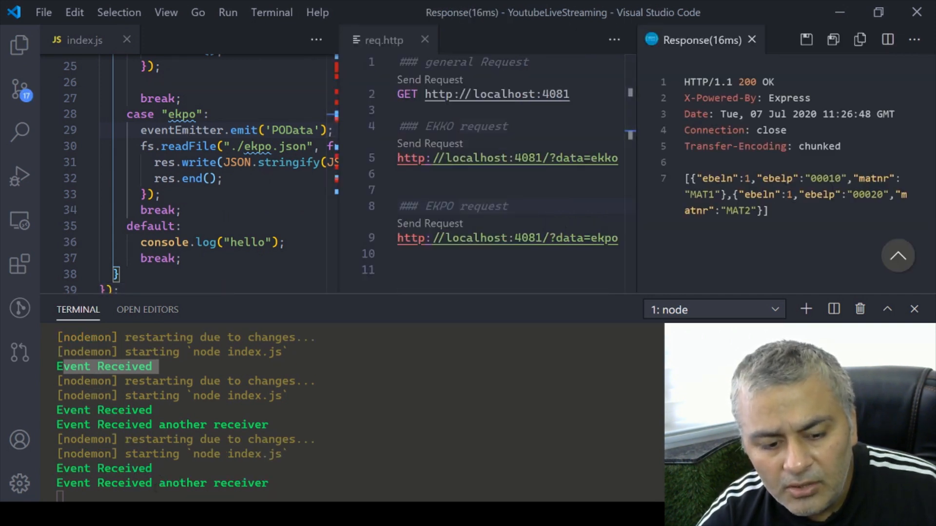
scroll("up", 3)
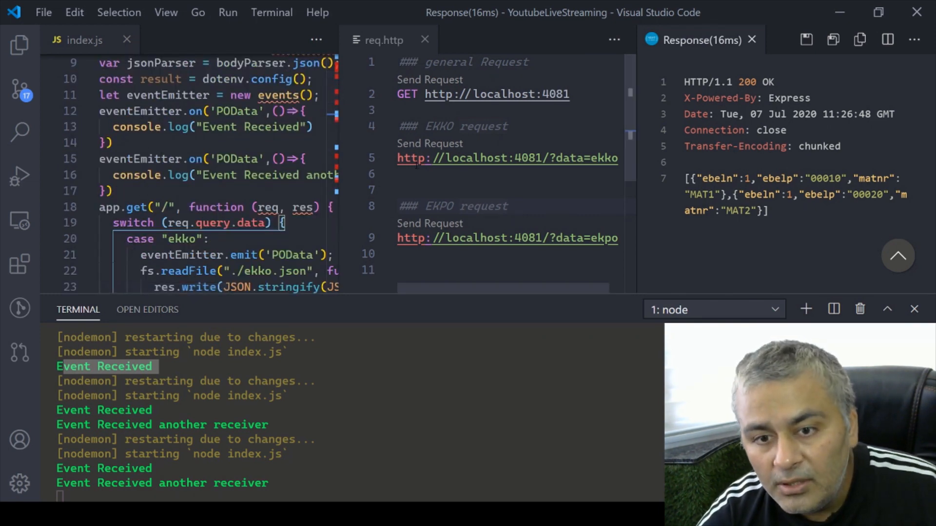
left_click(429, 143)
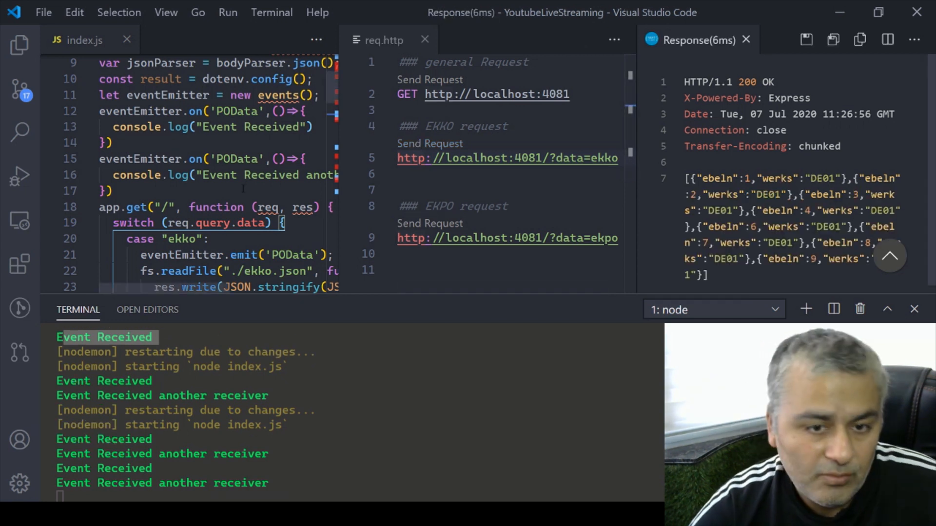
left_click(745, 40)
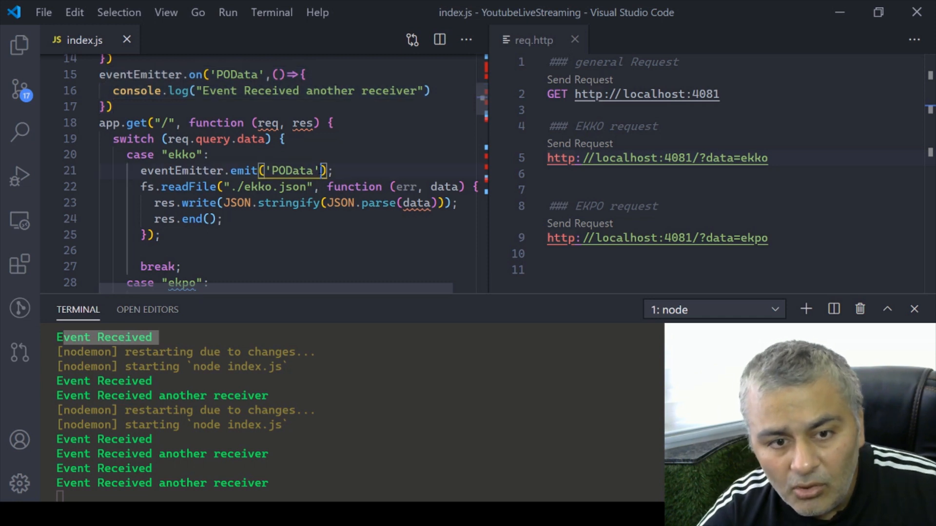
Pass req.query.data as a second argument to the ekko emit and save.
double_click(215, 139)
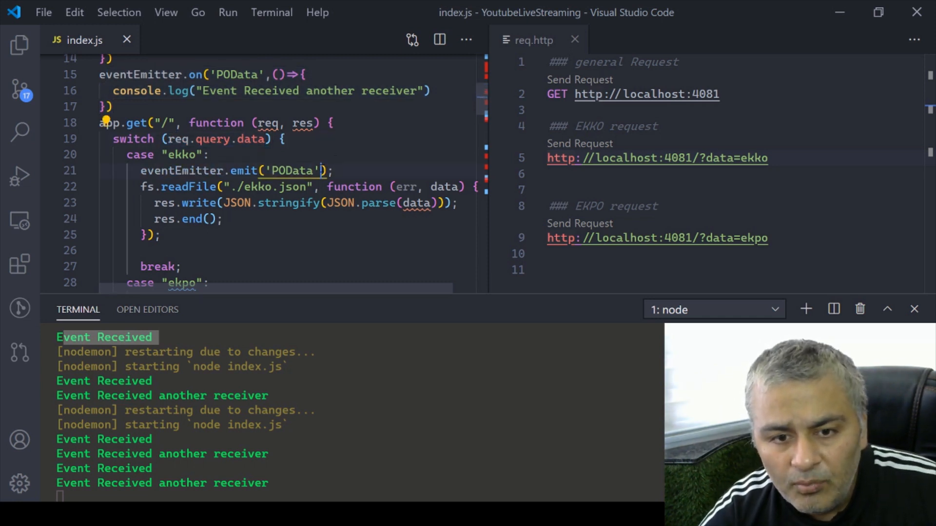
type(",req.query.data")
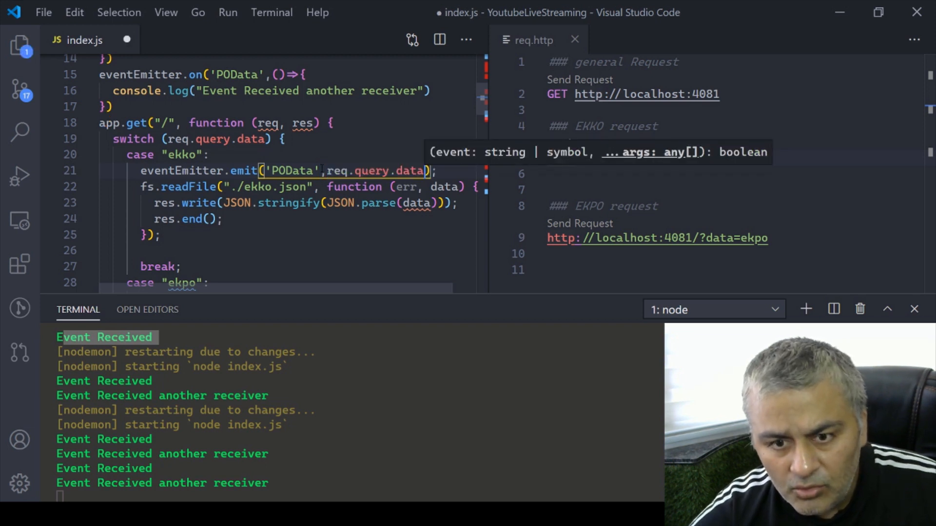
scroll("down", 3)
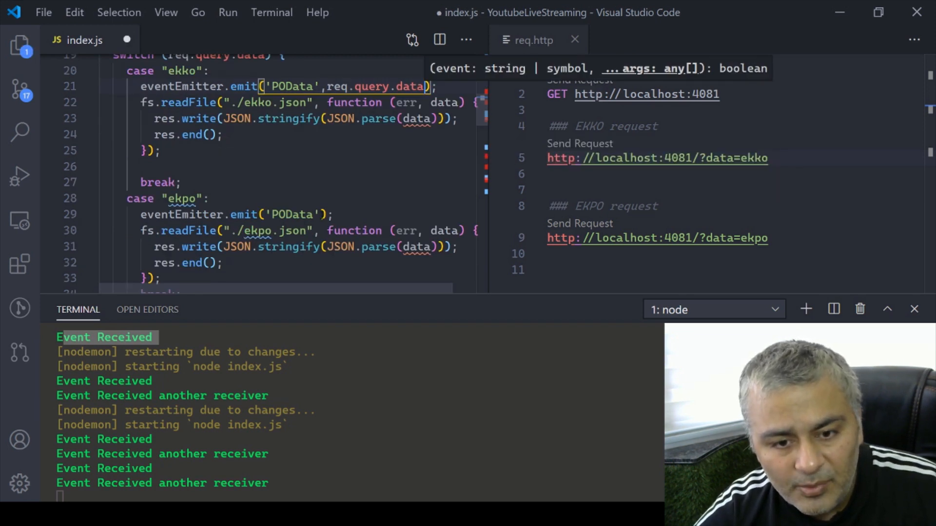
scroll("up", 3)
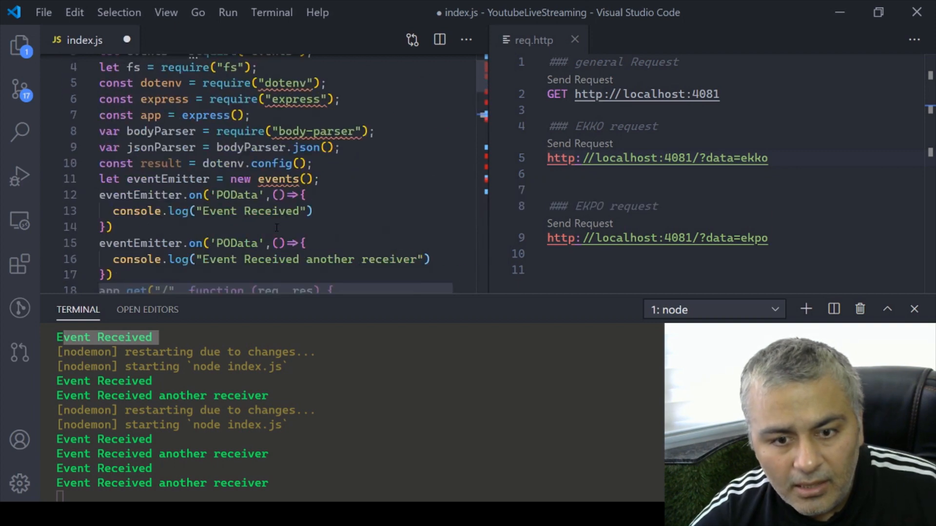
key("ctrl+s")
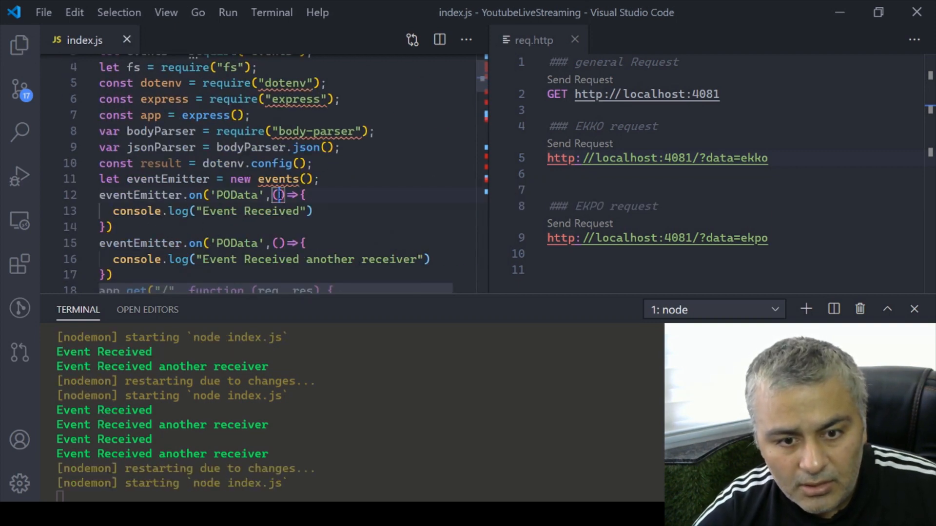
Add a data parameter to the first listener and append + data to the log messages.
type("data")
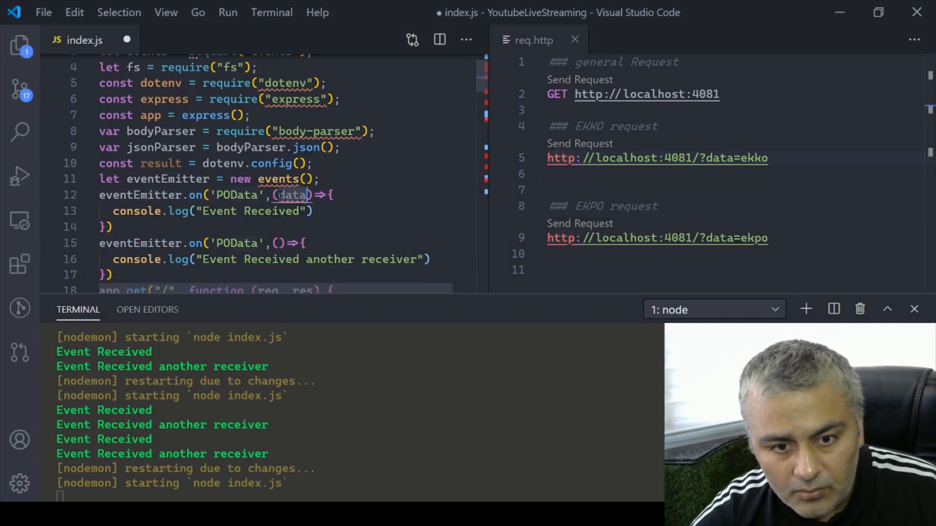
type("+")
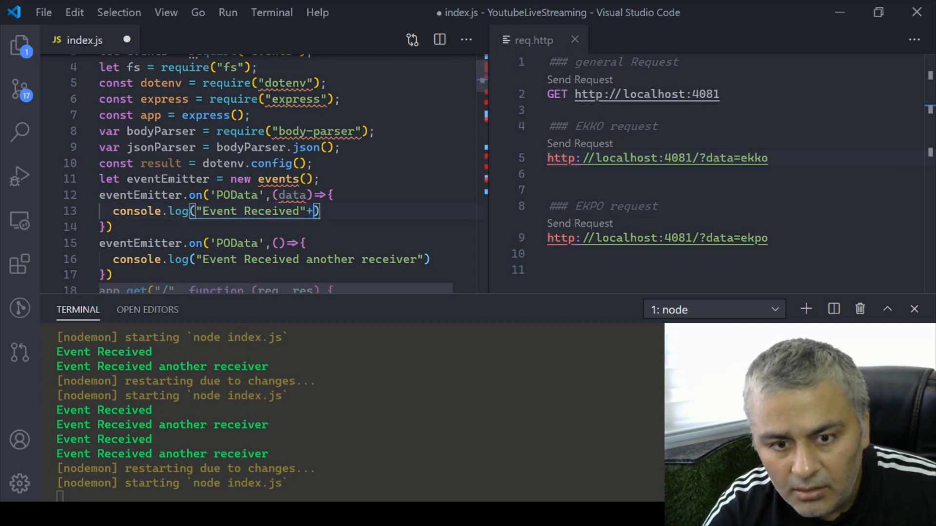
type("data")
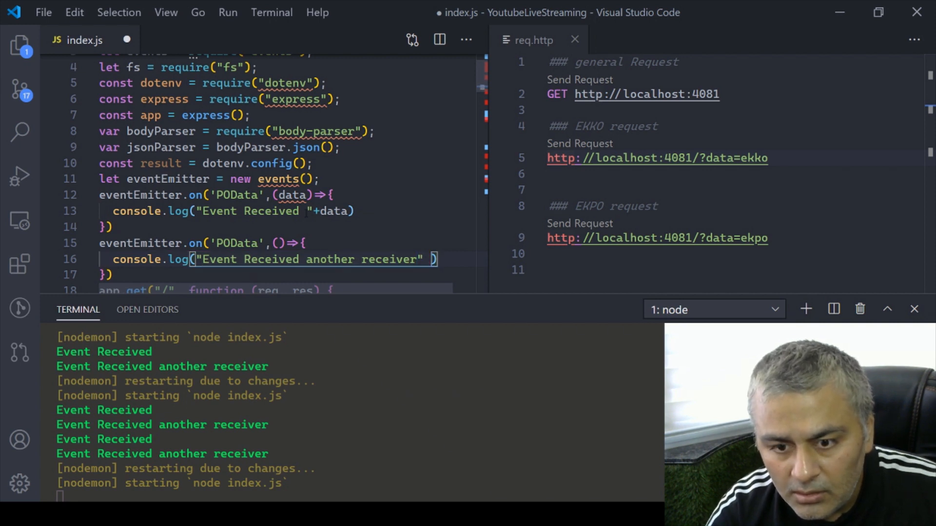
type("+ data")
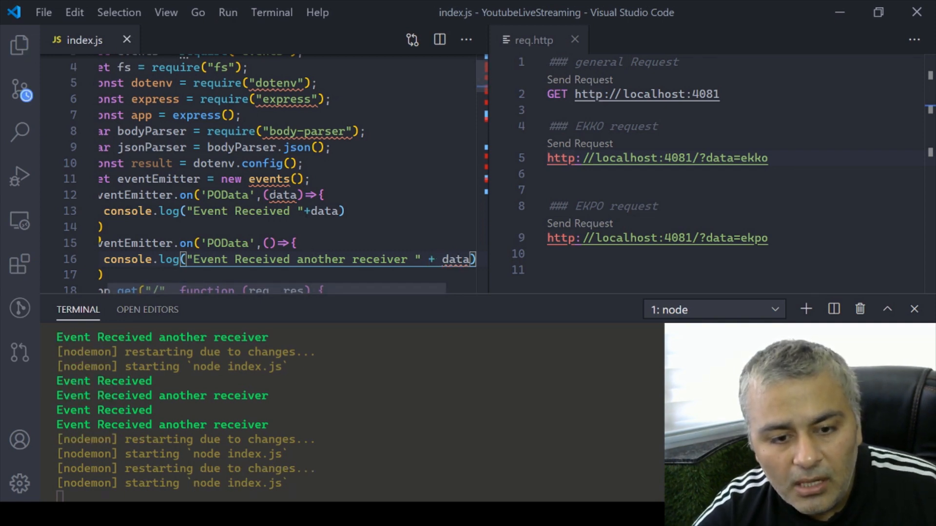
scroll("down", 3)
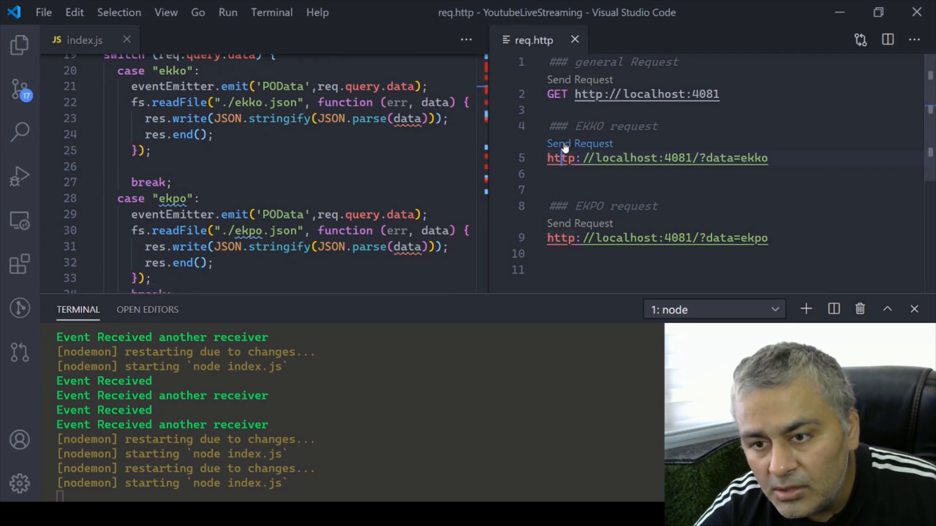
Send EKKO, hit 'data is not defined', and add a data parameter to the second listener.
left_click(577, 143)
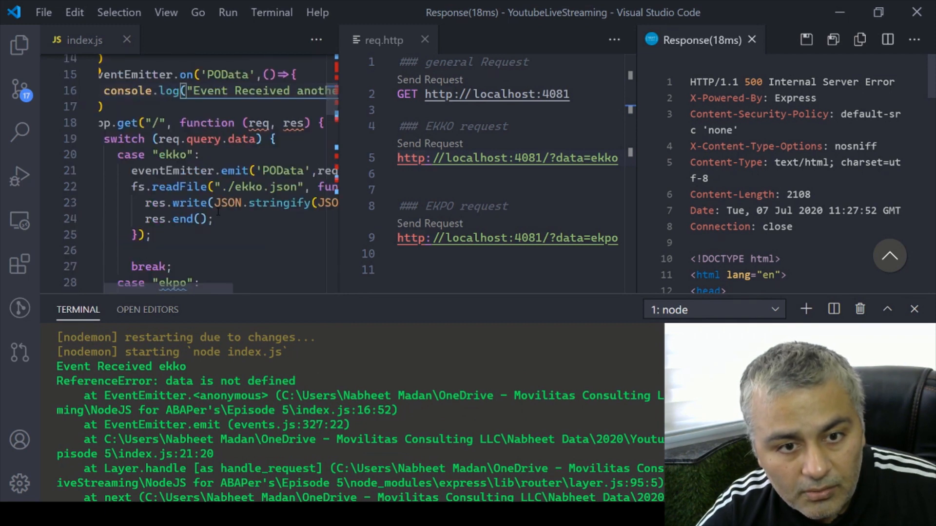
scroll("up", 3)
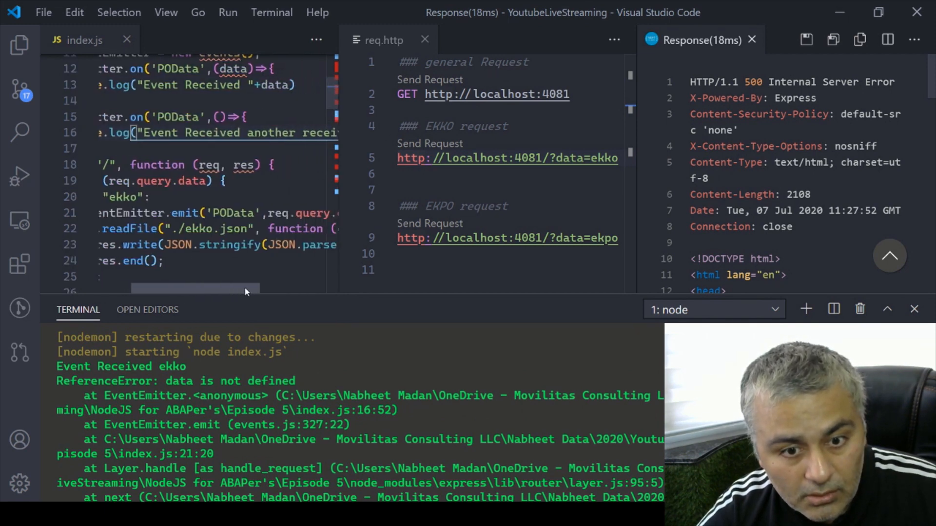
scroll("left", 3)
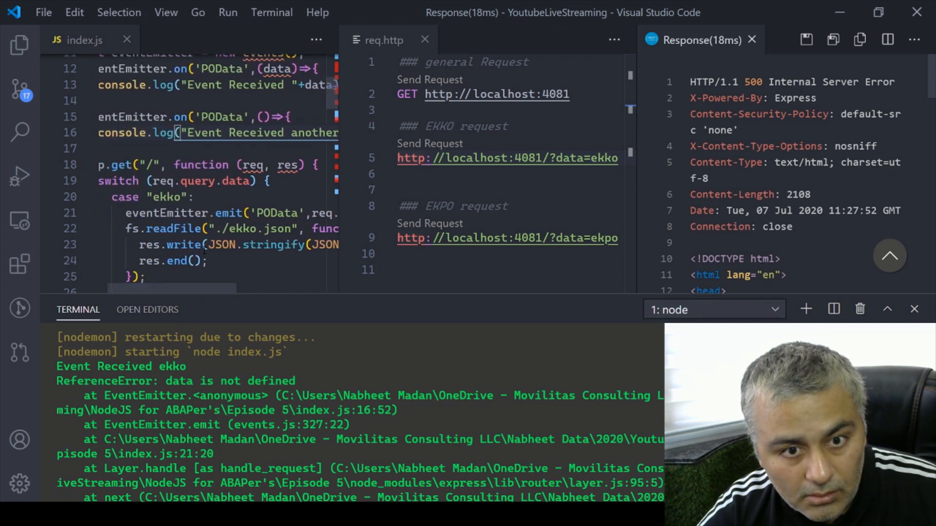
scroll("up", 3)
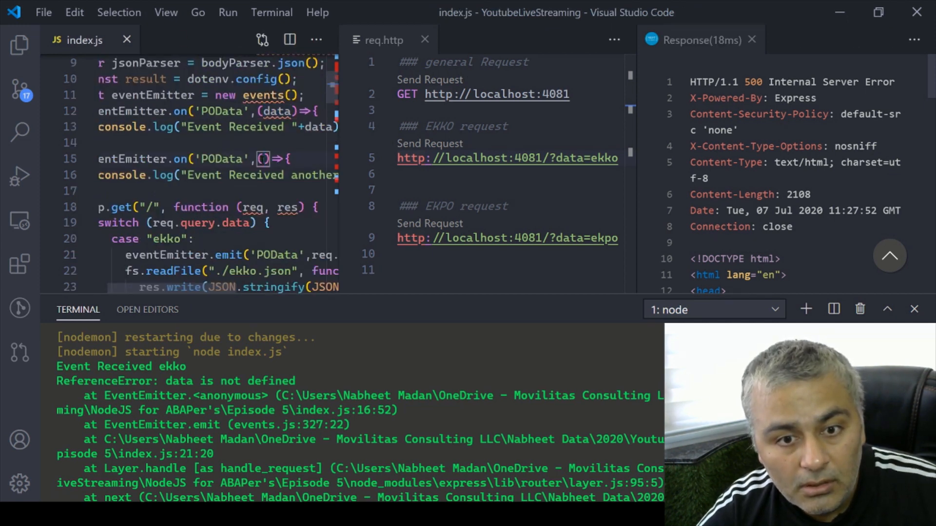
type("data")
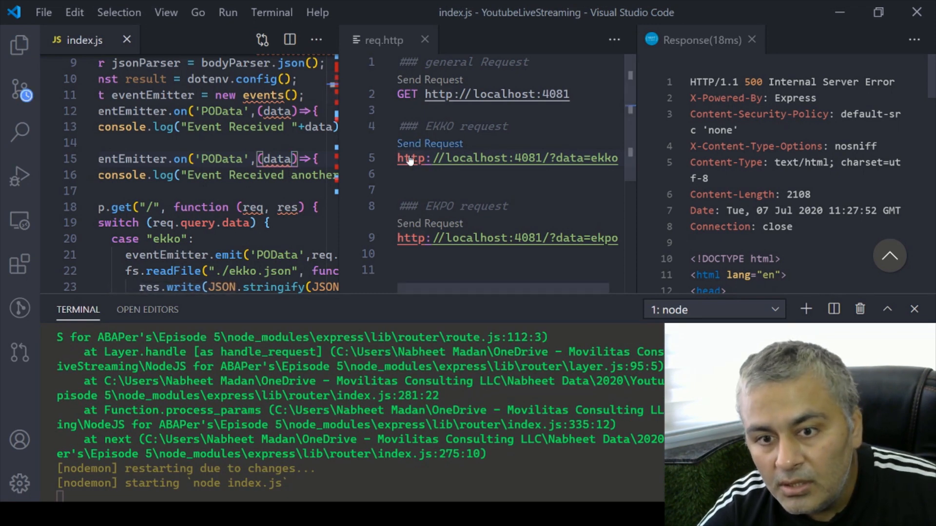
Resend the EKKO and EKPO requests and close the response preview.
left_click(429, 143)
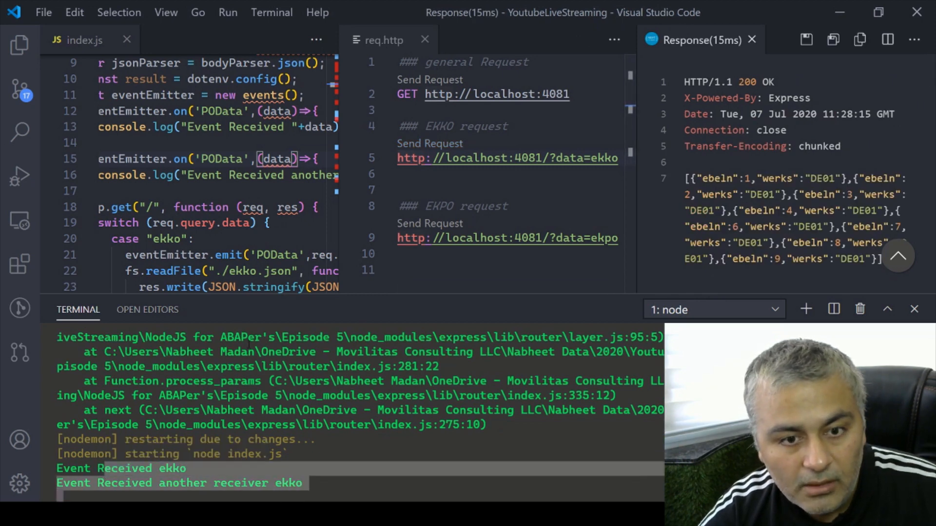
left_click(429, 223)
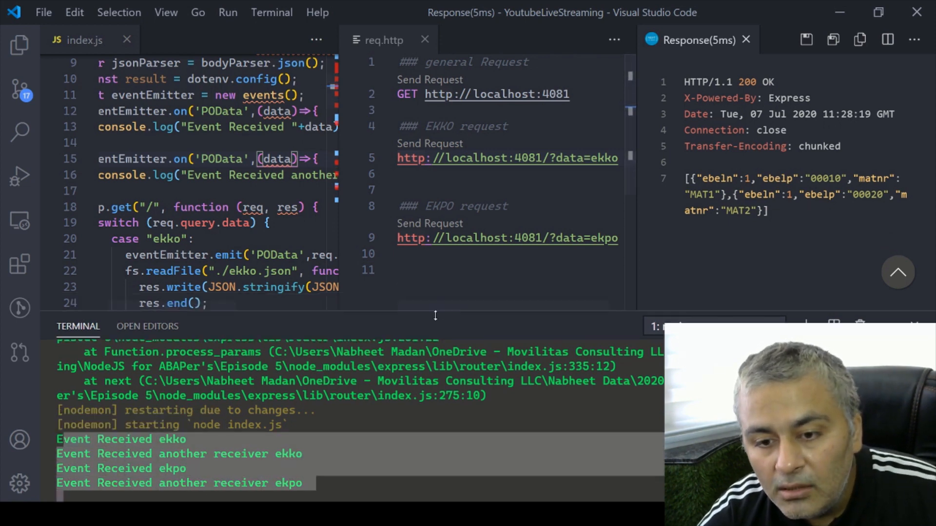
left_click(745, 40)
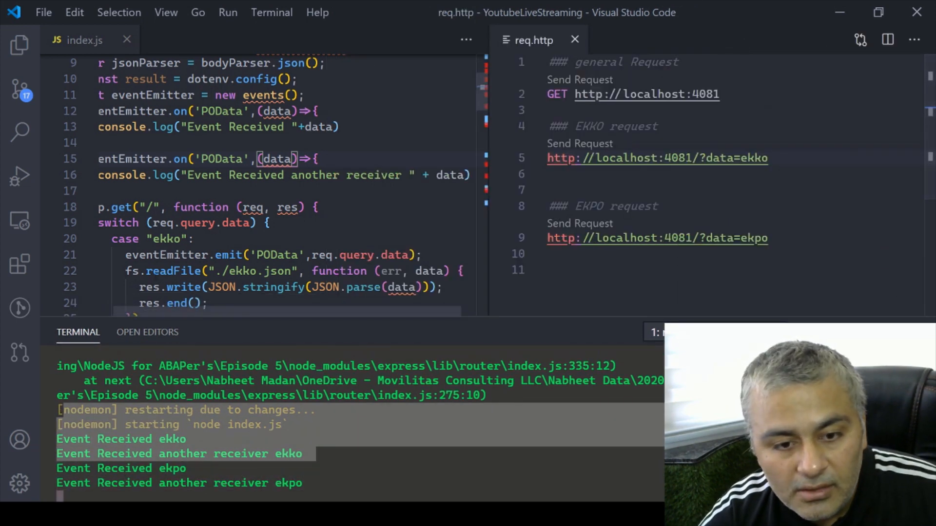
mouse_move(253, 207)
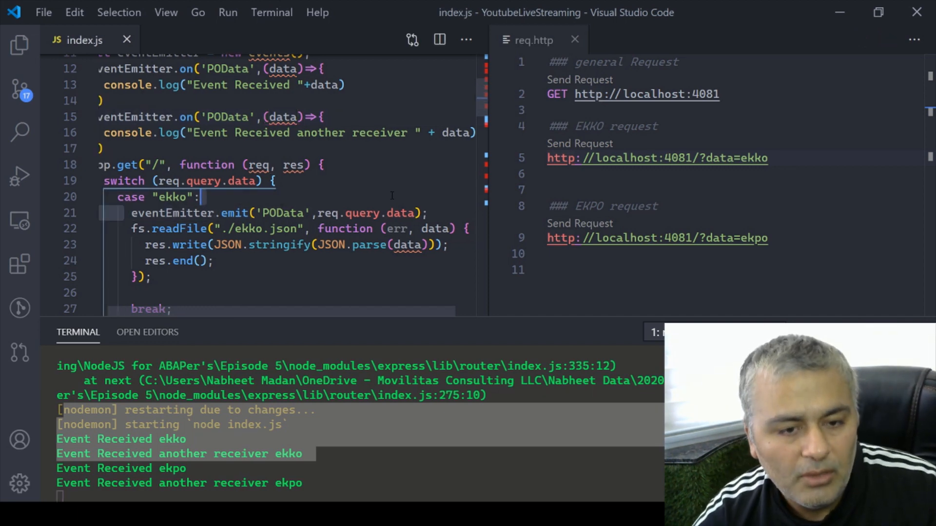
Scroll up to line 12 and change the first POData listener from on to once.
scroll("up", 3)
type("ce")
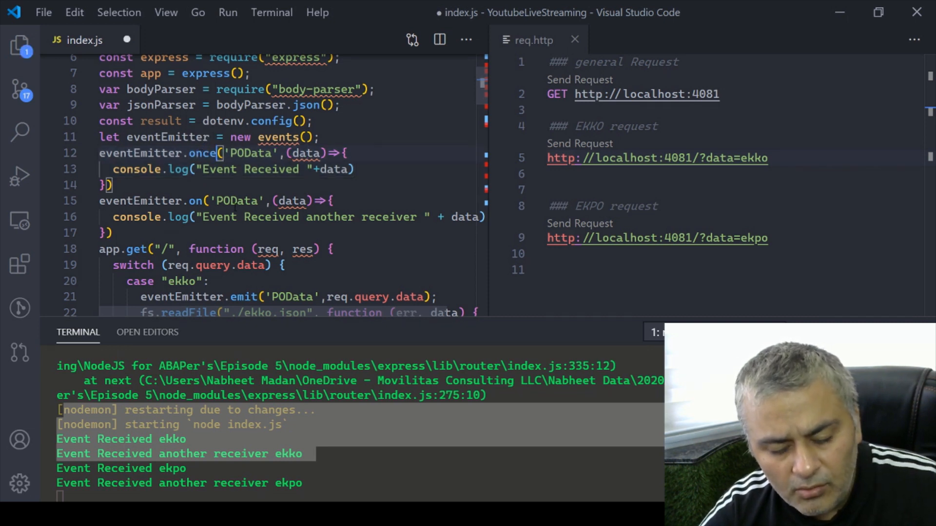
Save index.js, send the EKKO request twice, and close the response view.
key("ctrl+s")
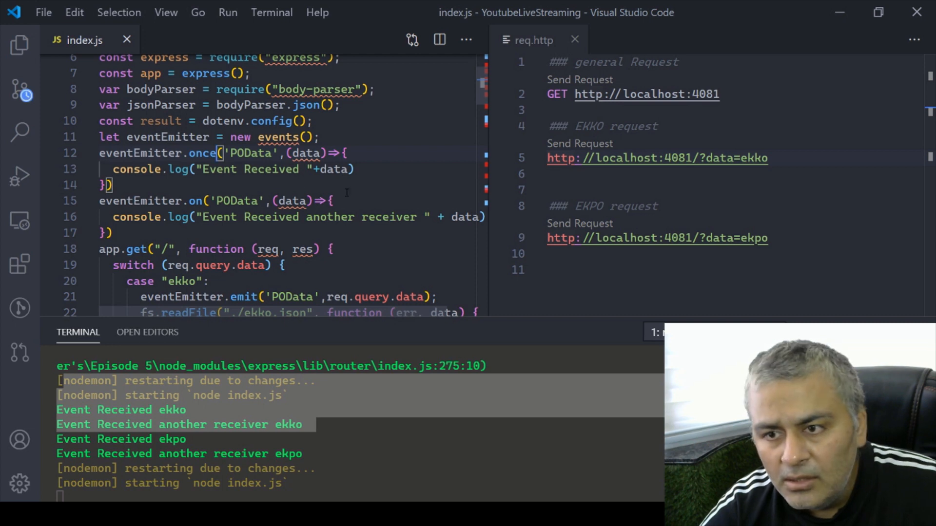
mouse_move(579, 143)
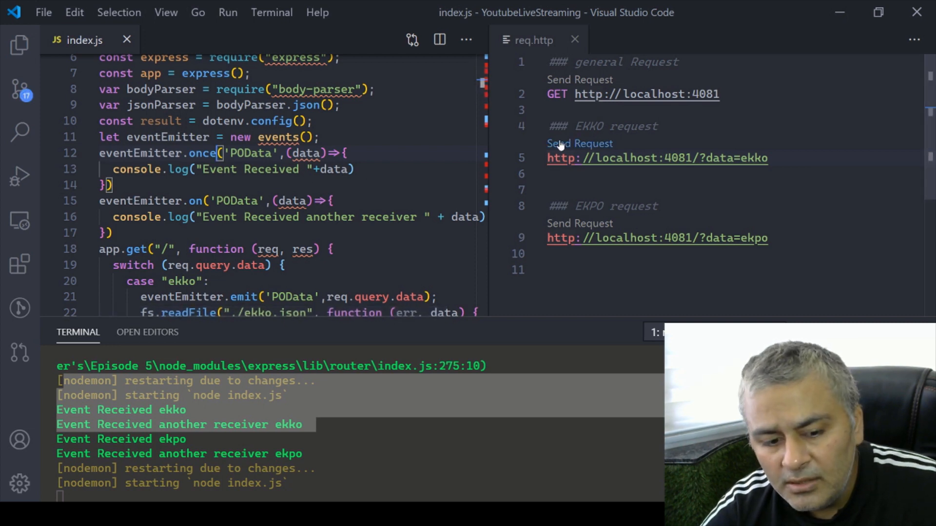
left_click(579, 143)
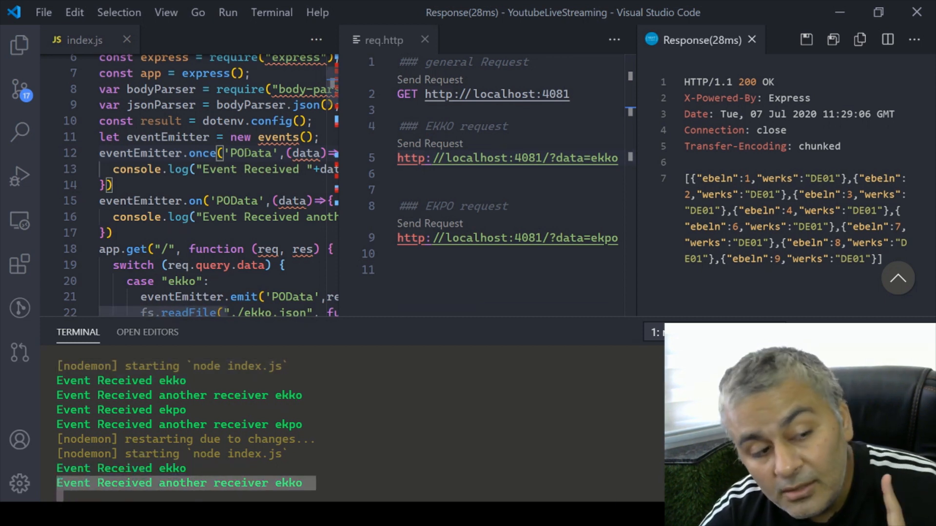
left_click(429, 143)
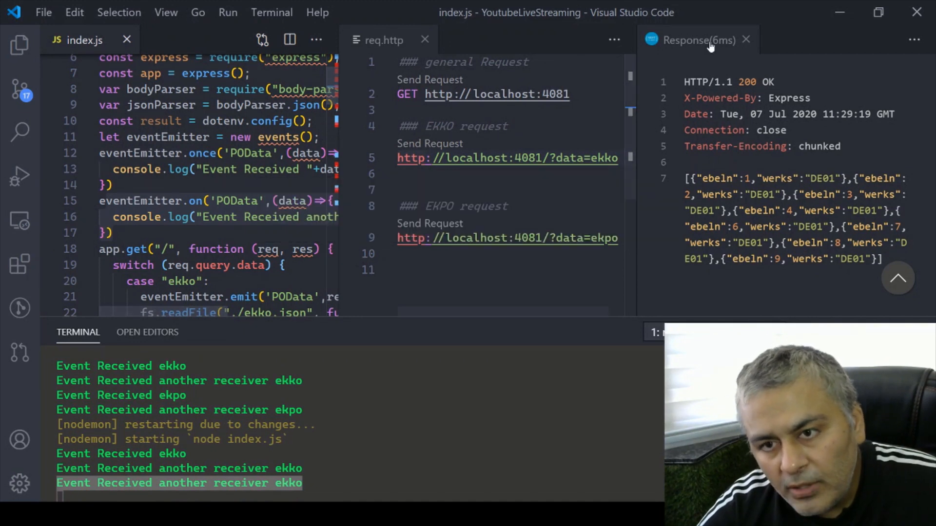
left_click(745, 40)
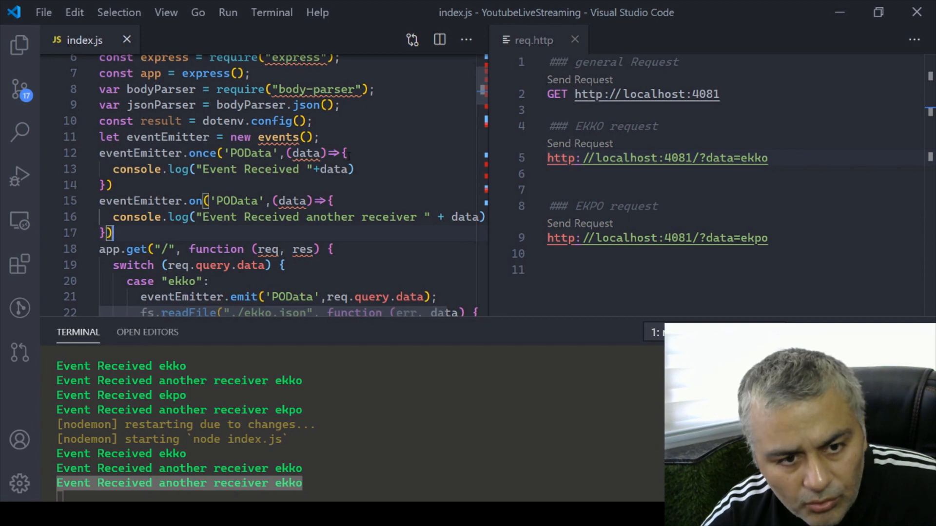
Add console.log(eventEmitter.listenerCount('POData')) inside the second listener and save index.js.
left_click(339, 201)
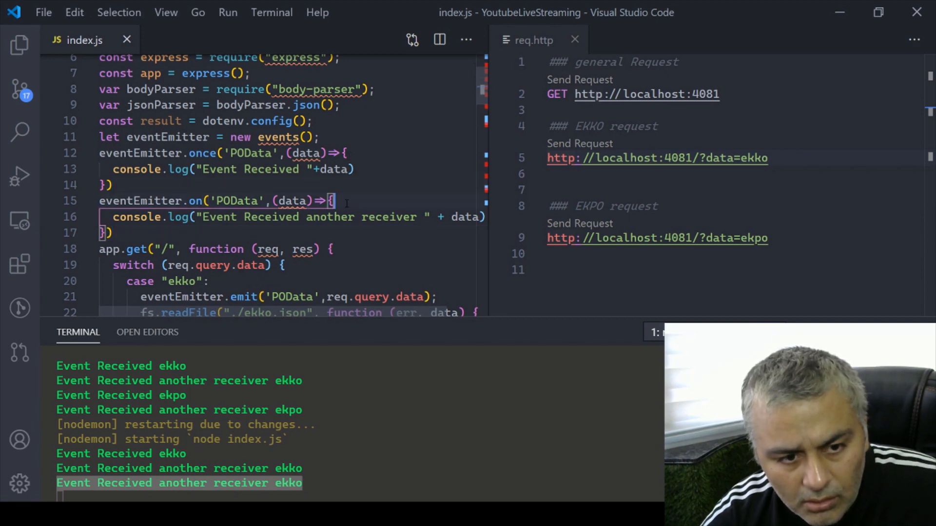
type("console.log(eveb")
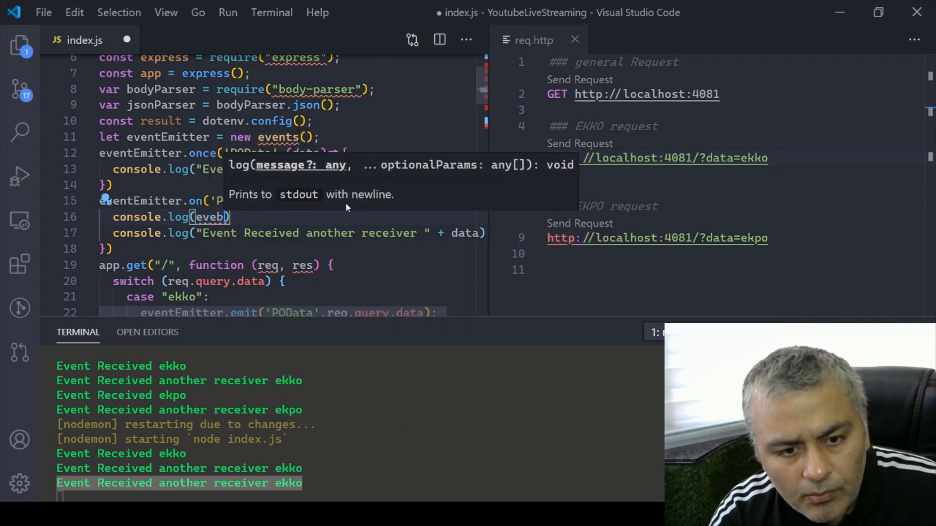
type("t")
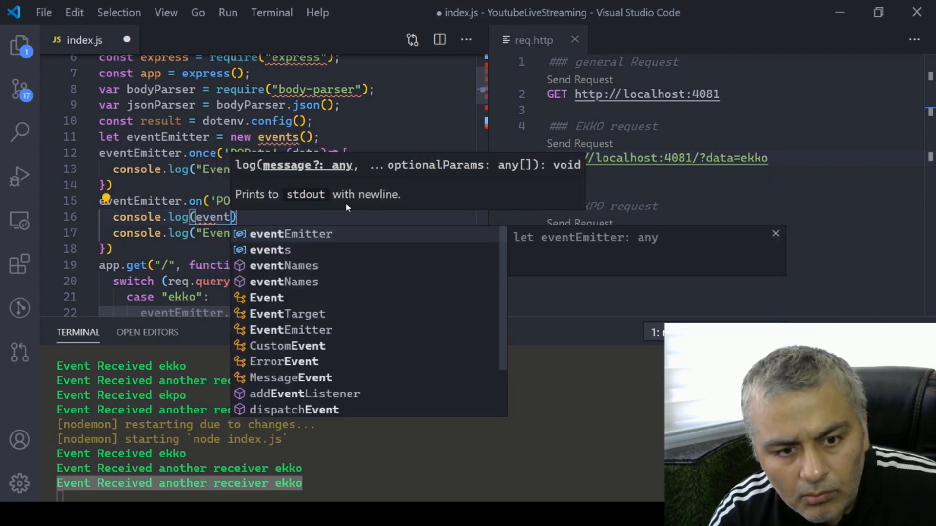
type("eventEmitter.listeners")
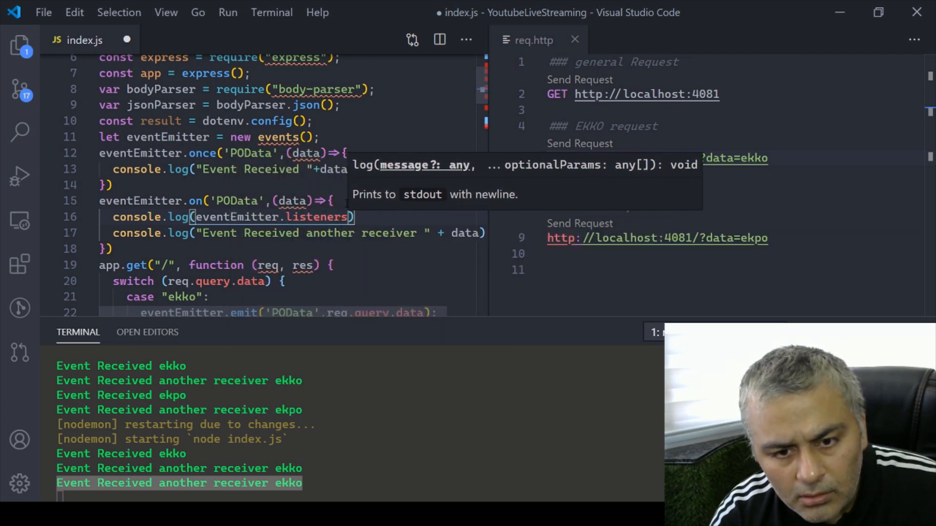
type("(")
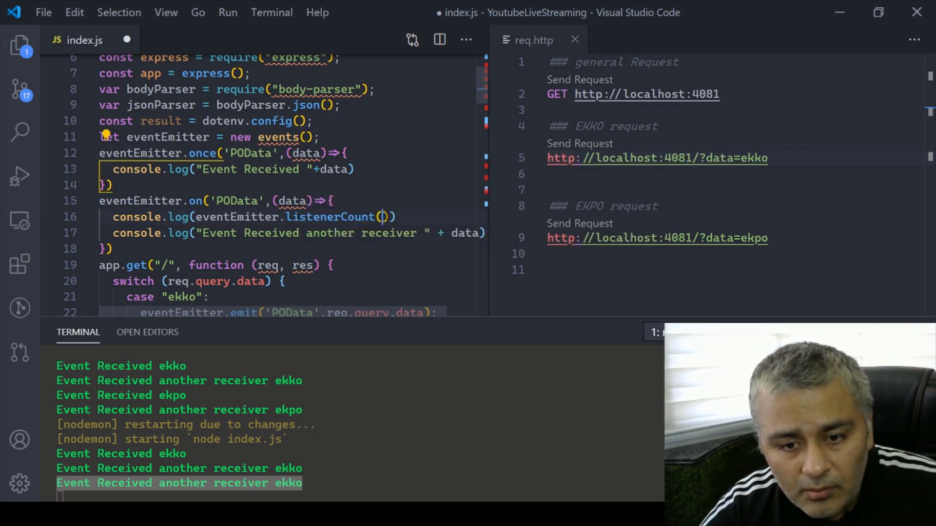
type("'POData'")
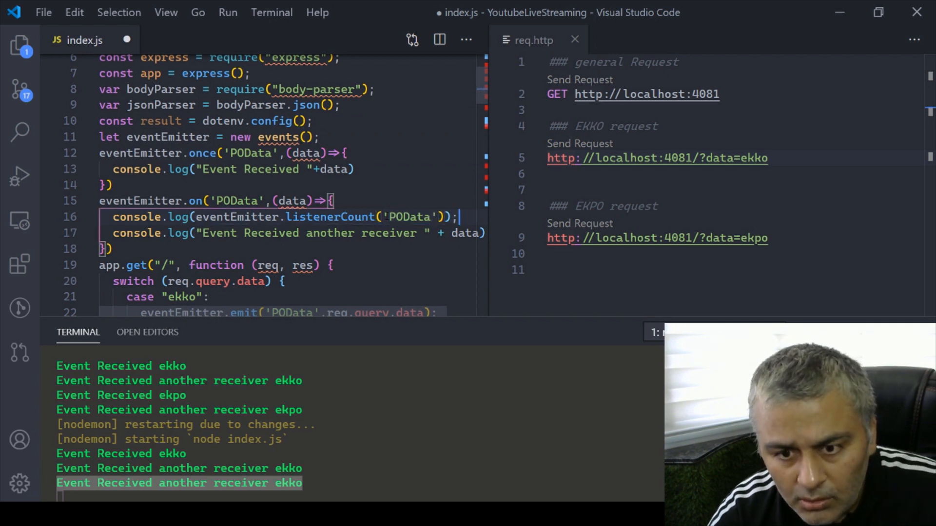
key("ctrl+s")
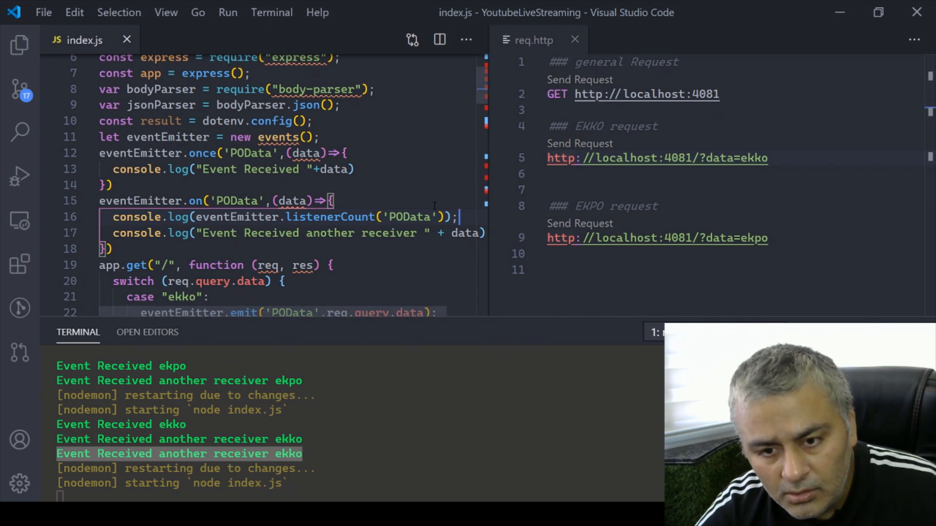
Send the EKKO request to the restarted server.
left_click(579, 144)
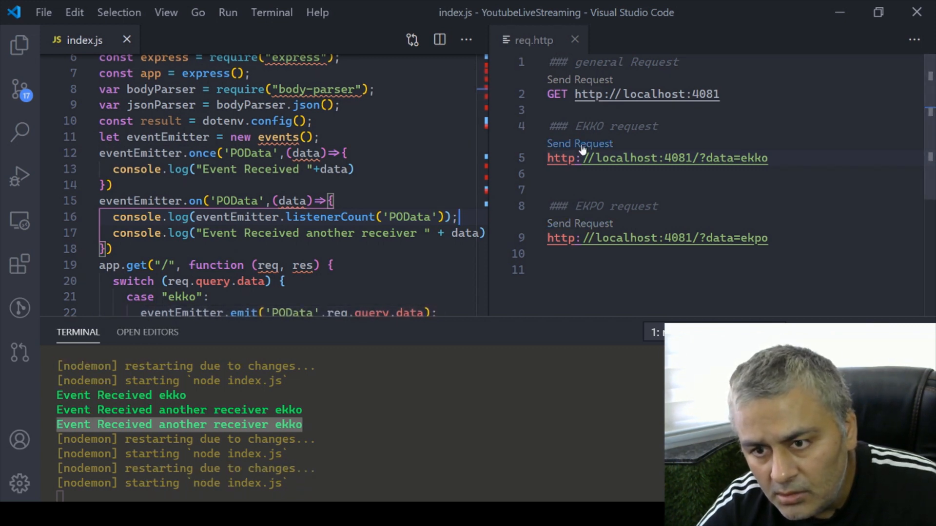
mouse_move(579, 226)
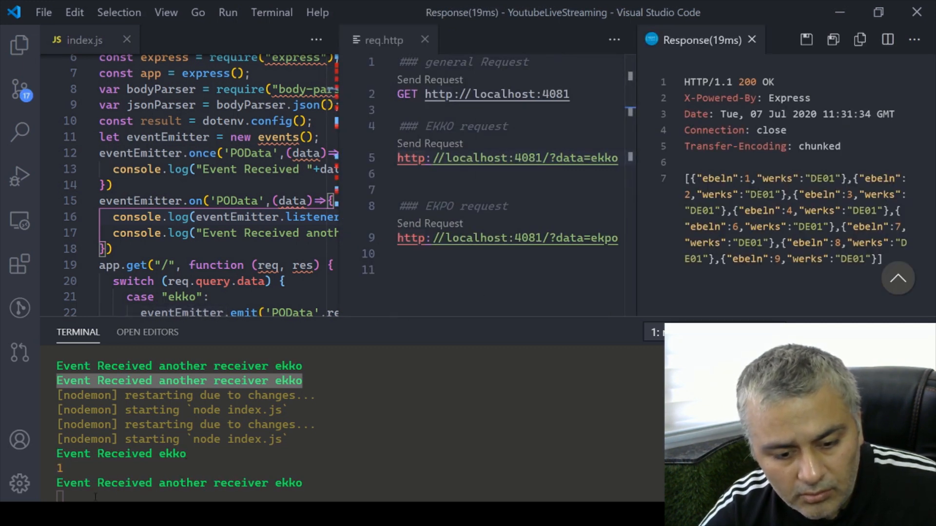
mouse_move(47, 488)
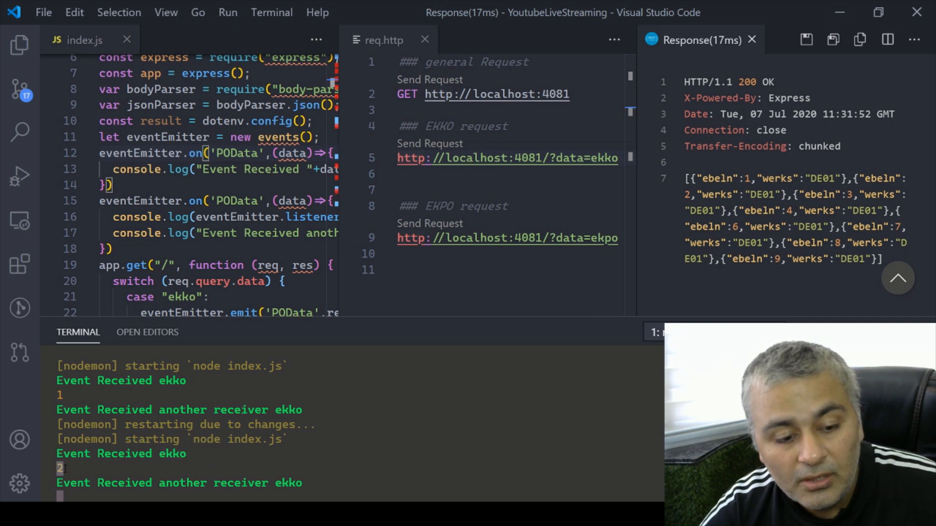
mouse_move(19, 308)
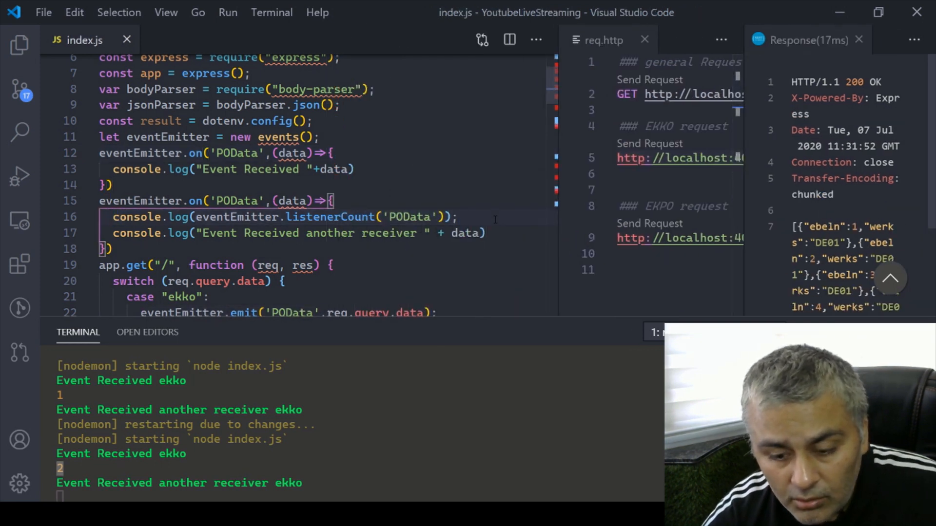
Type a duplicate listenerCount('POData') log line for rawListeners and save index.js.
type("console.log(eventEmitter.listenerCount('POData'));")
type("console.log(eventEmitter.rawListeners('POData'));")
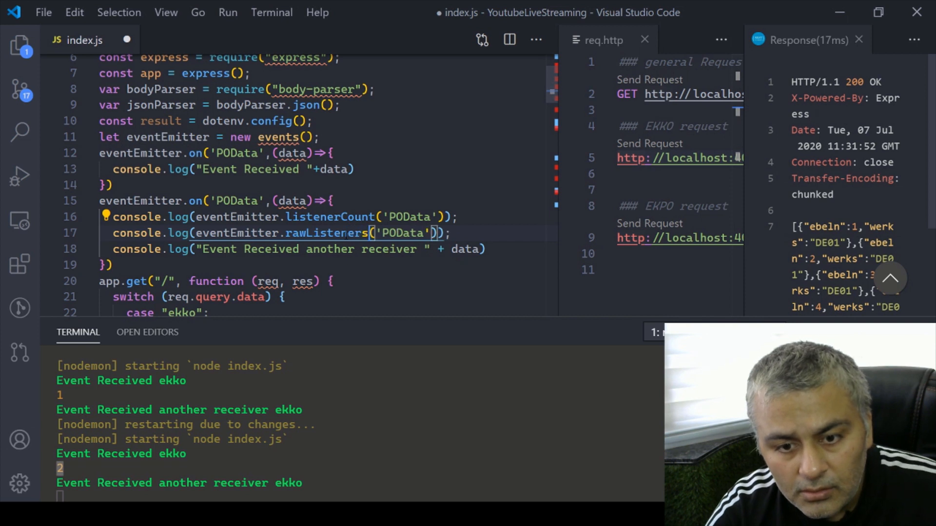
key("ctrl+s")
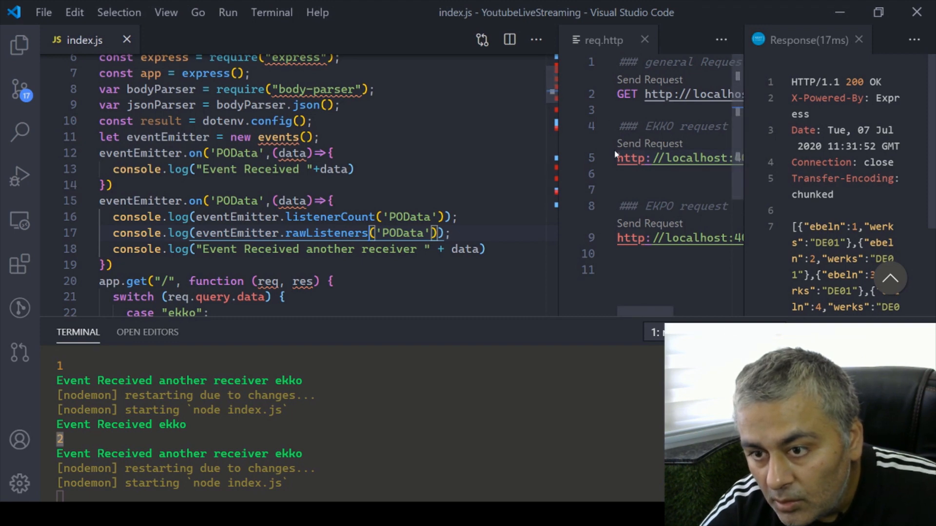
Send the EKKO request, close its response view, and scroll through index.js.
left_click(602, 40)
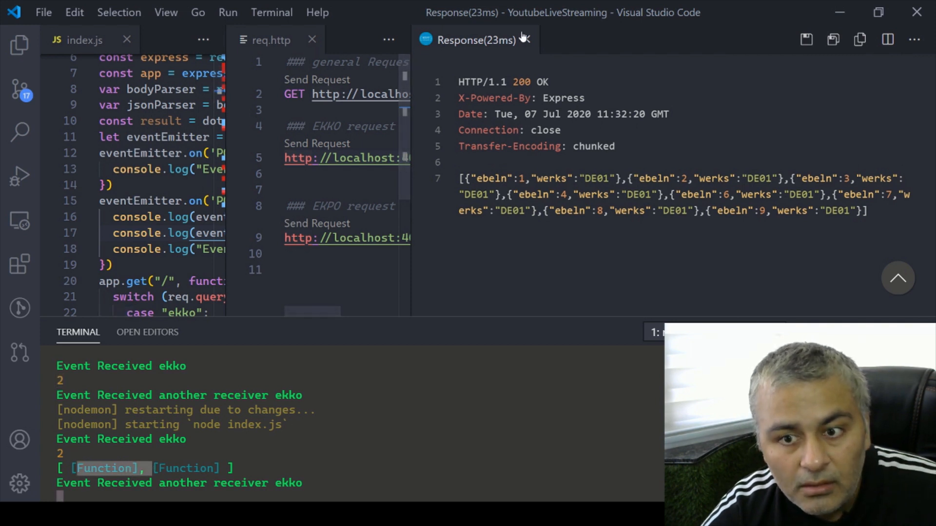
left_click(526, 40)
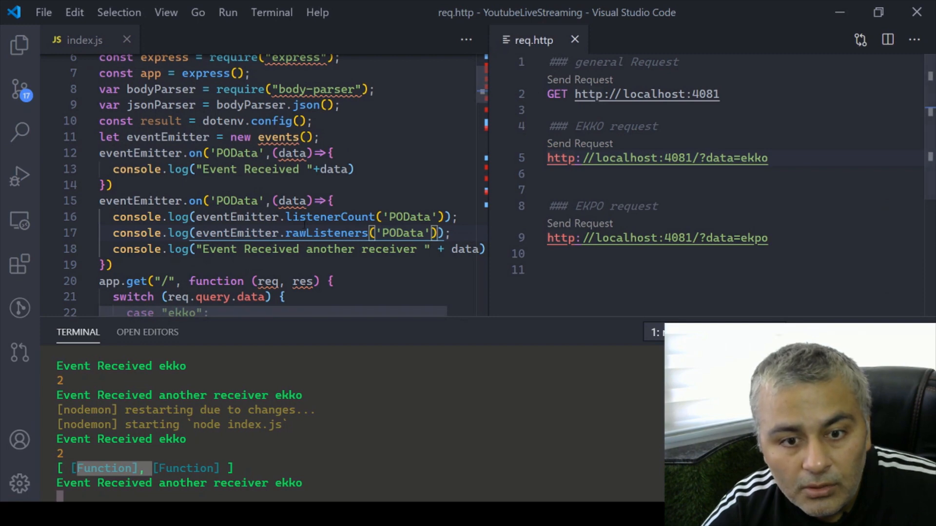
scroll("up", 3)
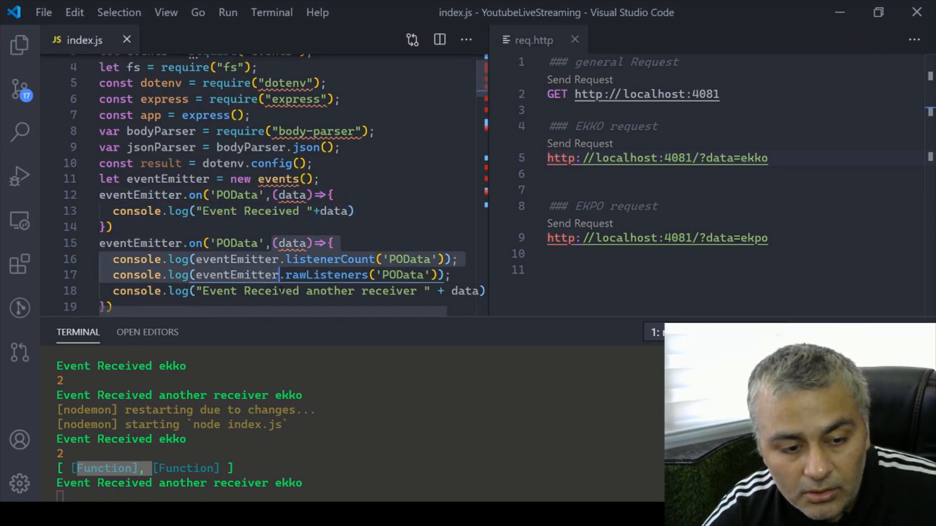
scroll("down", 3)
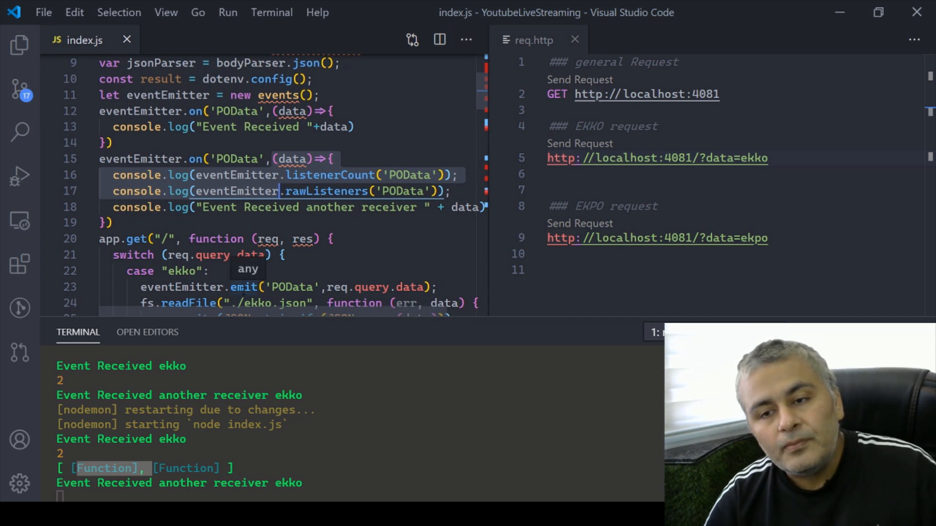